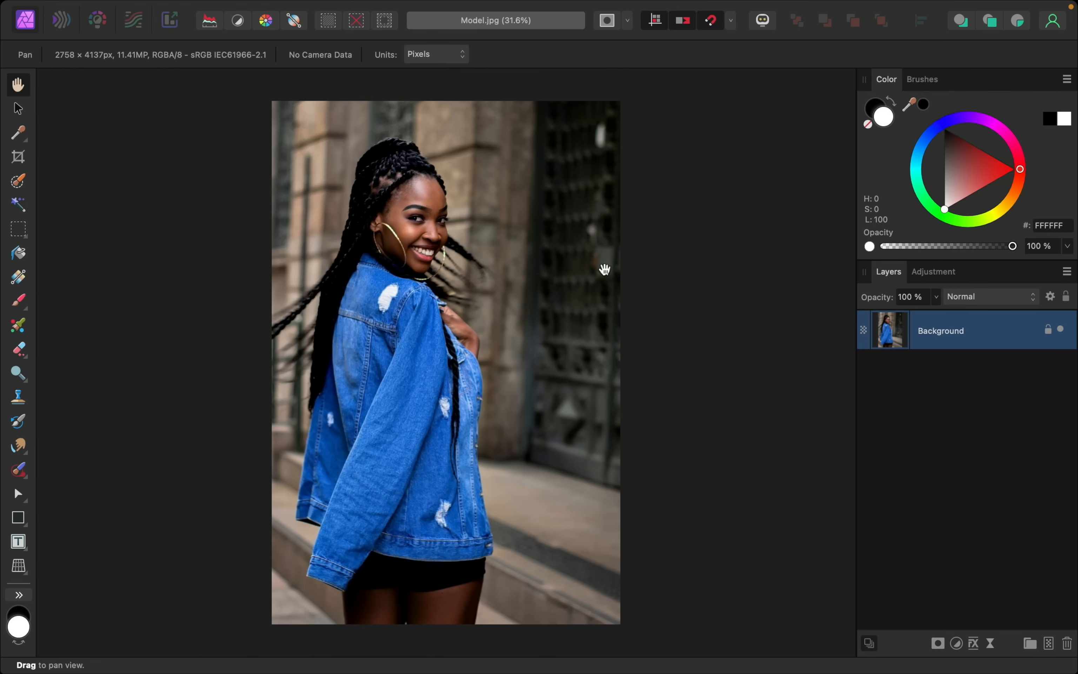
pyautogui.moveTo(676, 310)
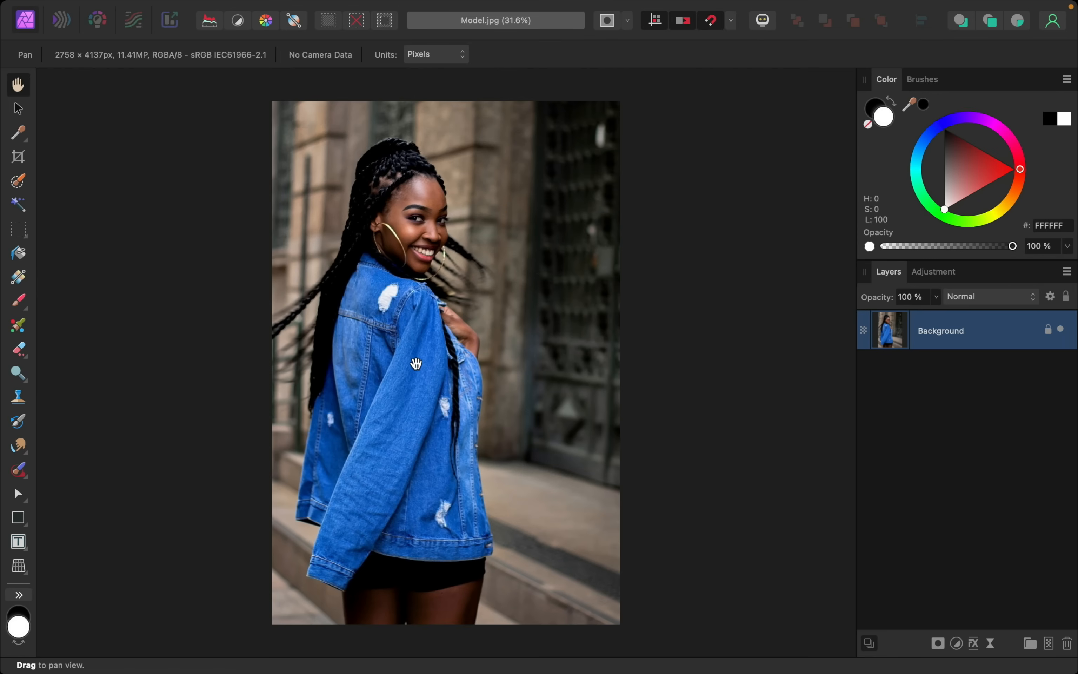
pyautogui.moveTo(422, 409)
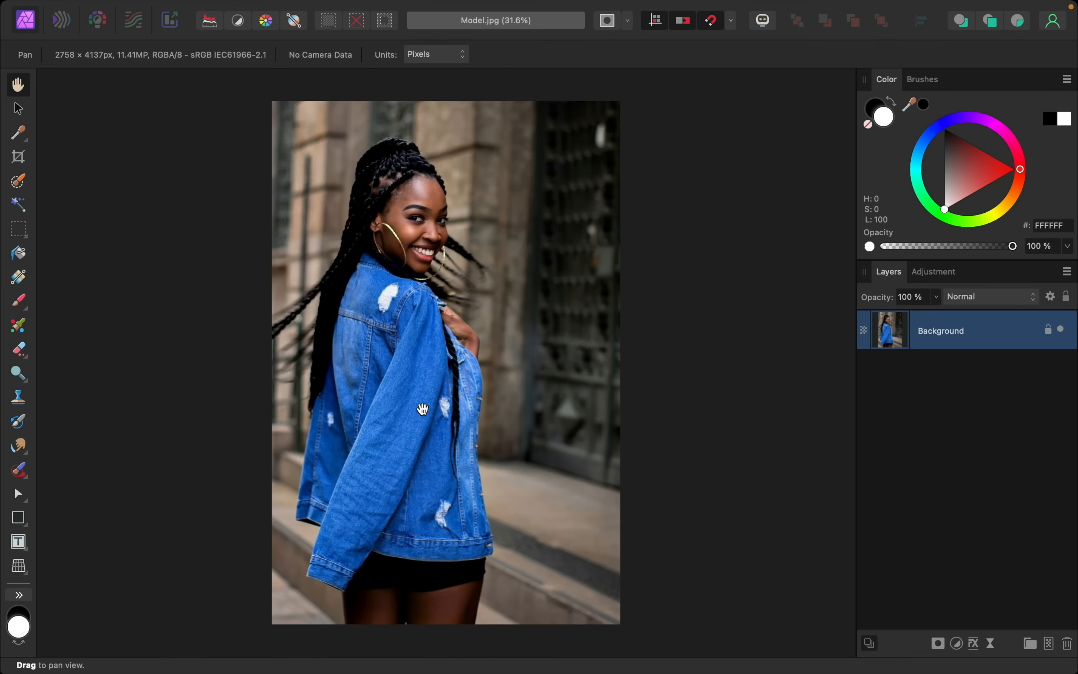
pyautogui.moveTo(45, 254)
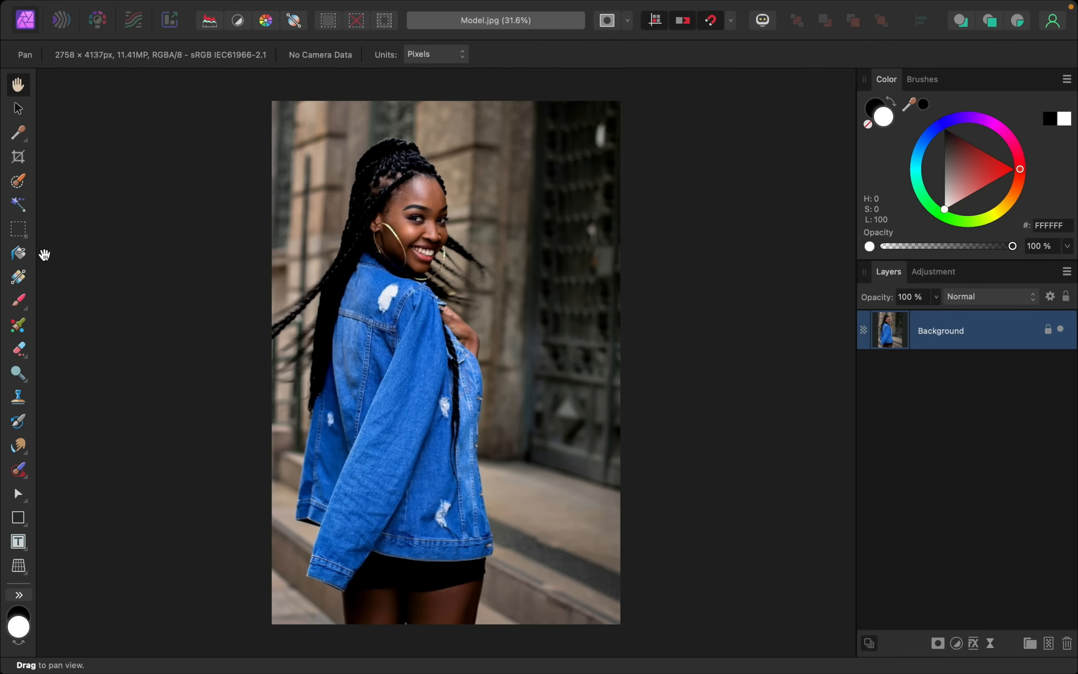
# Paint a selection over the denim jacket with the Selection Brush, shrinking the brush for edges.
pyautogui.click(17, 181)
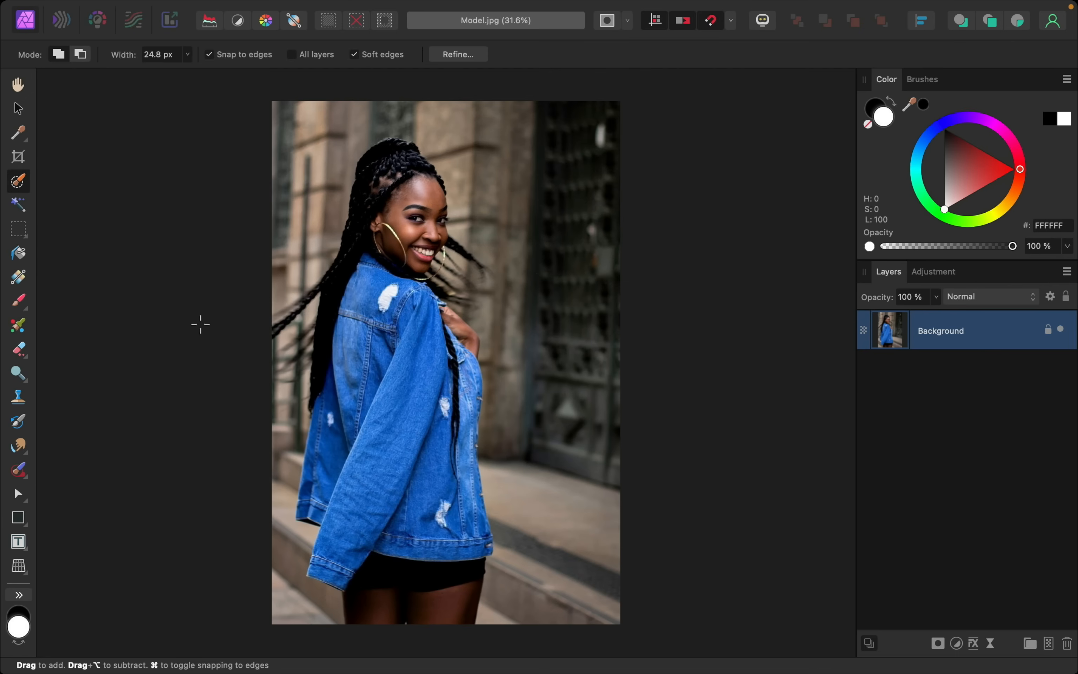
pyautogui.moveTo(417, 397)
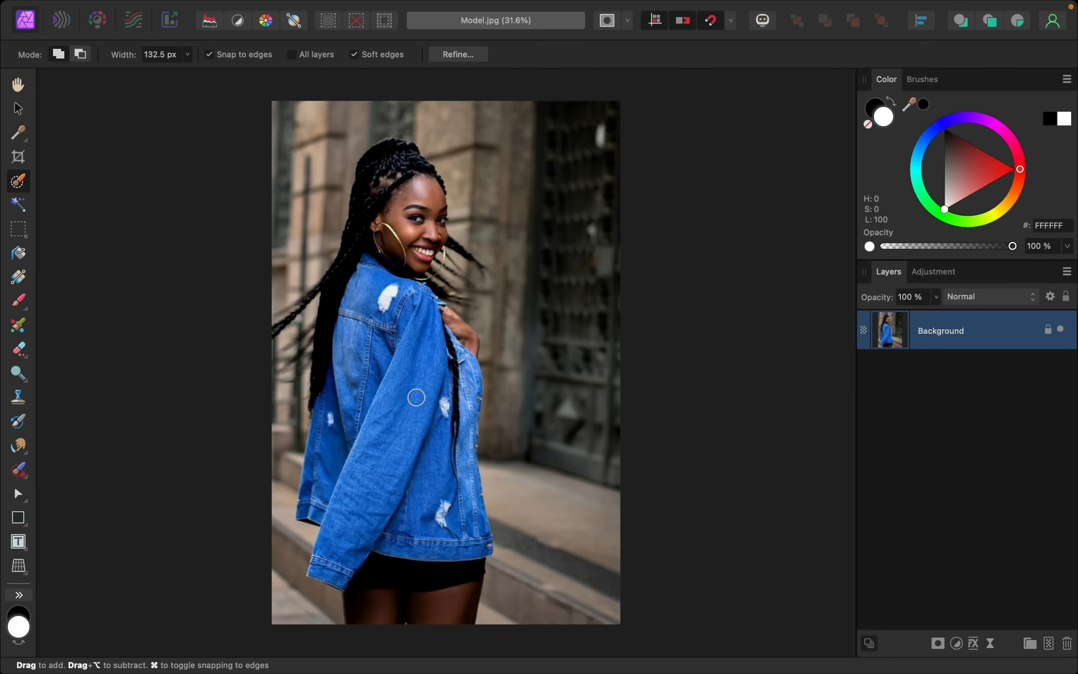
pyautogui.moveTo(416, 396); pyautogui.dragTo(396, 348)
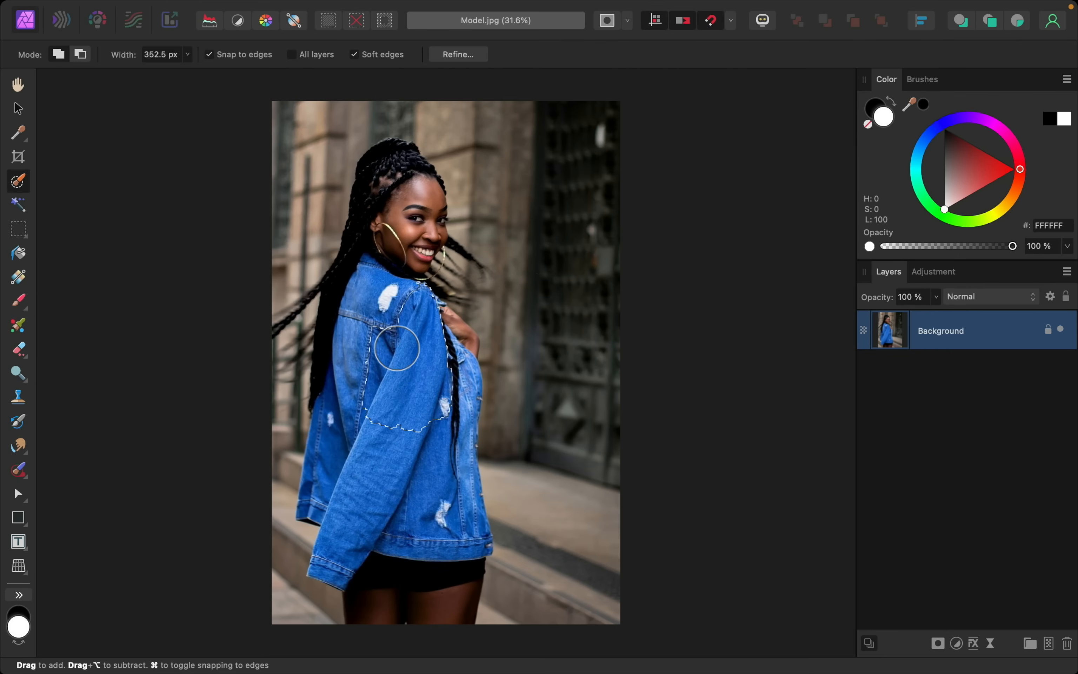
pyautogui.moveTo(395, 347); pyautogui.dragTo(430, 498)
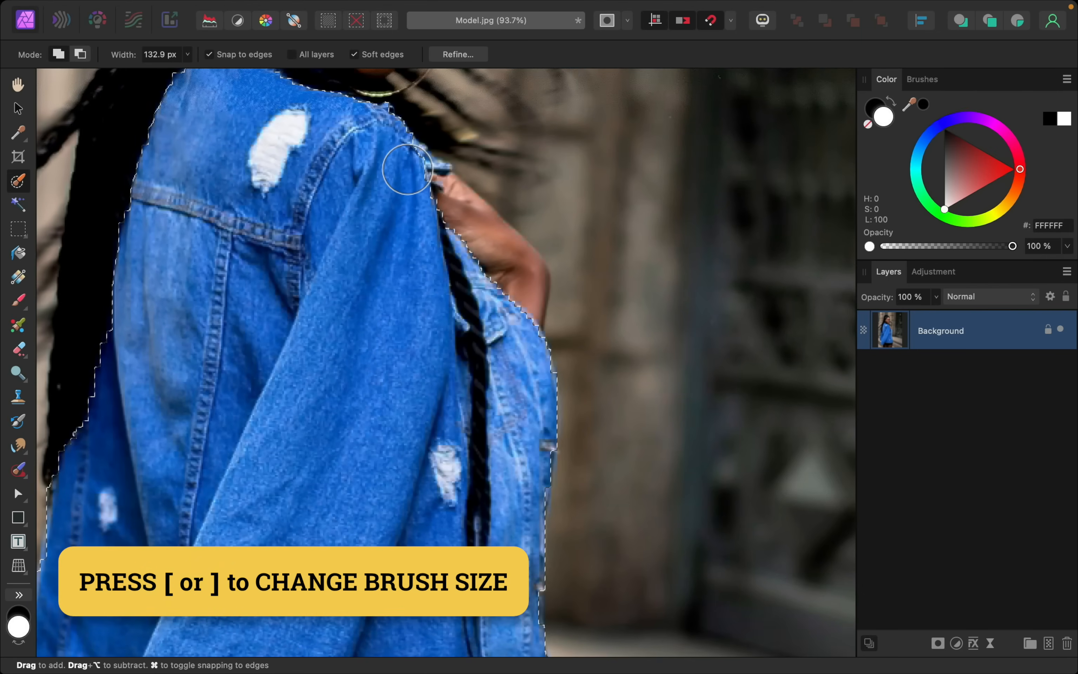
pyautogui.press('[')
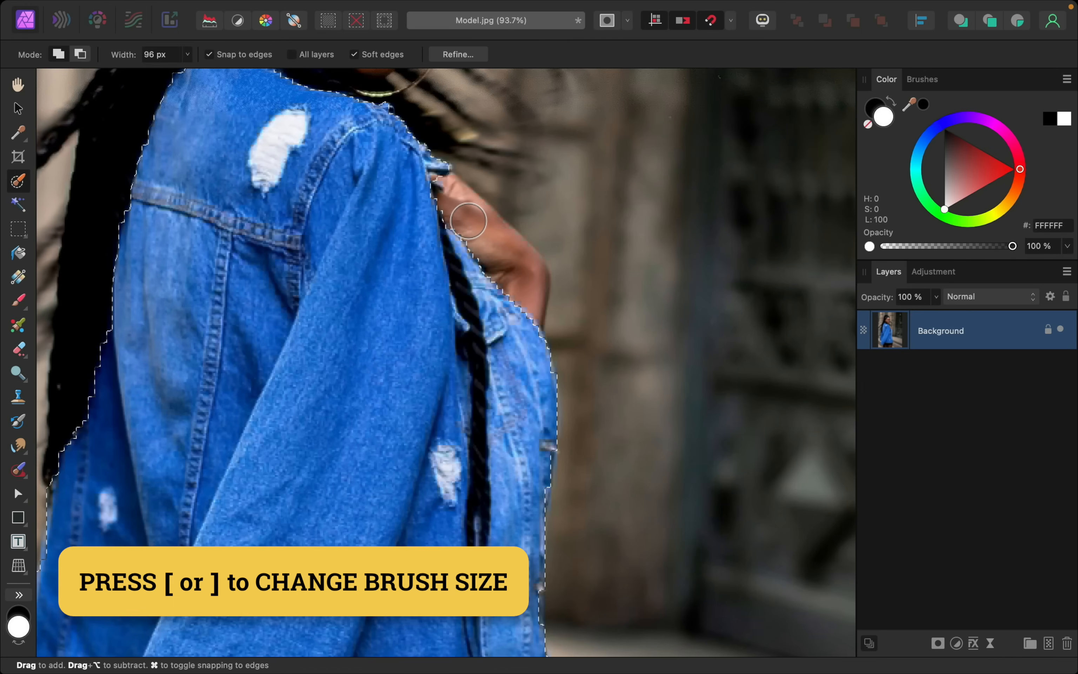
pyautogui.press('[')
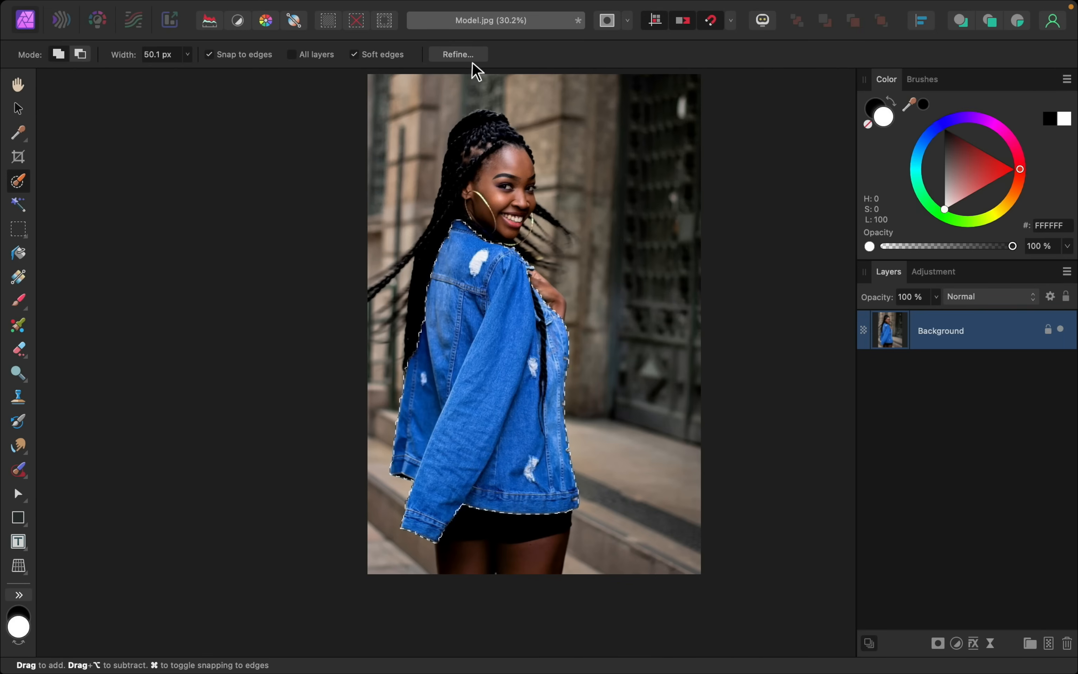
pyautogui.moveTo(477, 66)
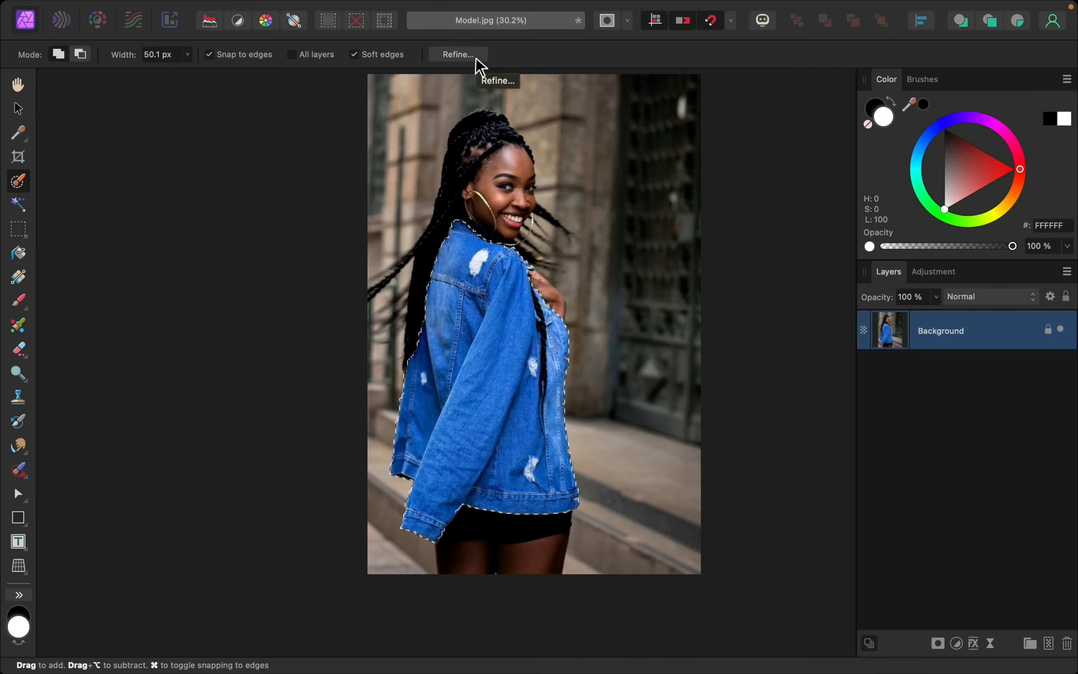
# Refine the jacket selection's matte edges and apply the result.
pyautogui.click(456, 53)
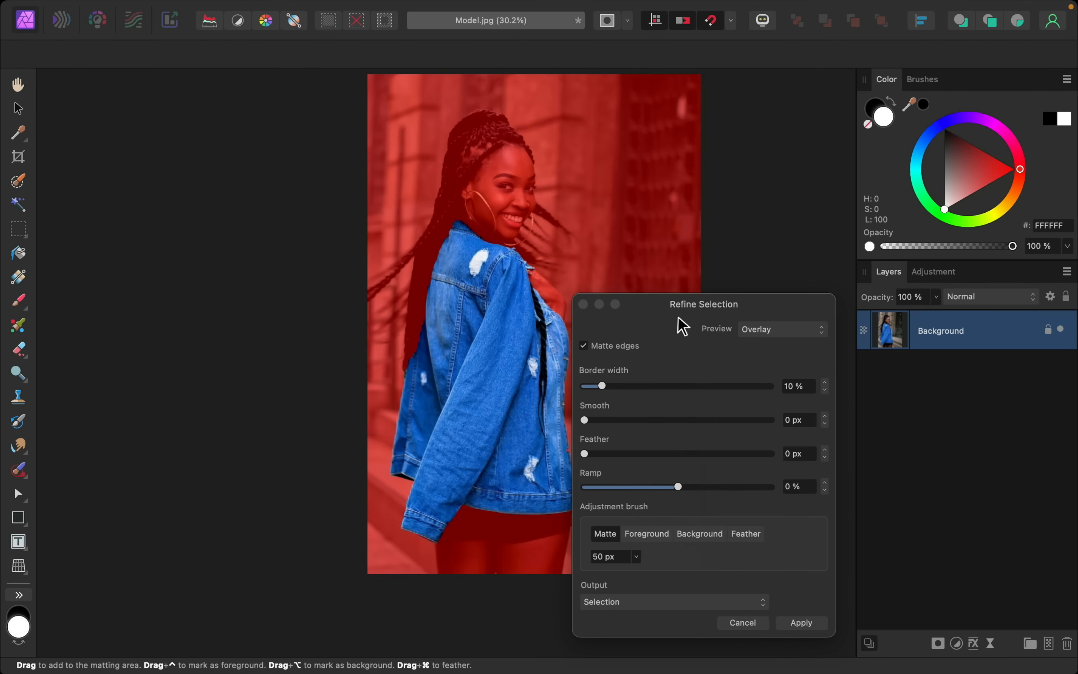
pyautogui.click(800, 622)
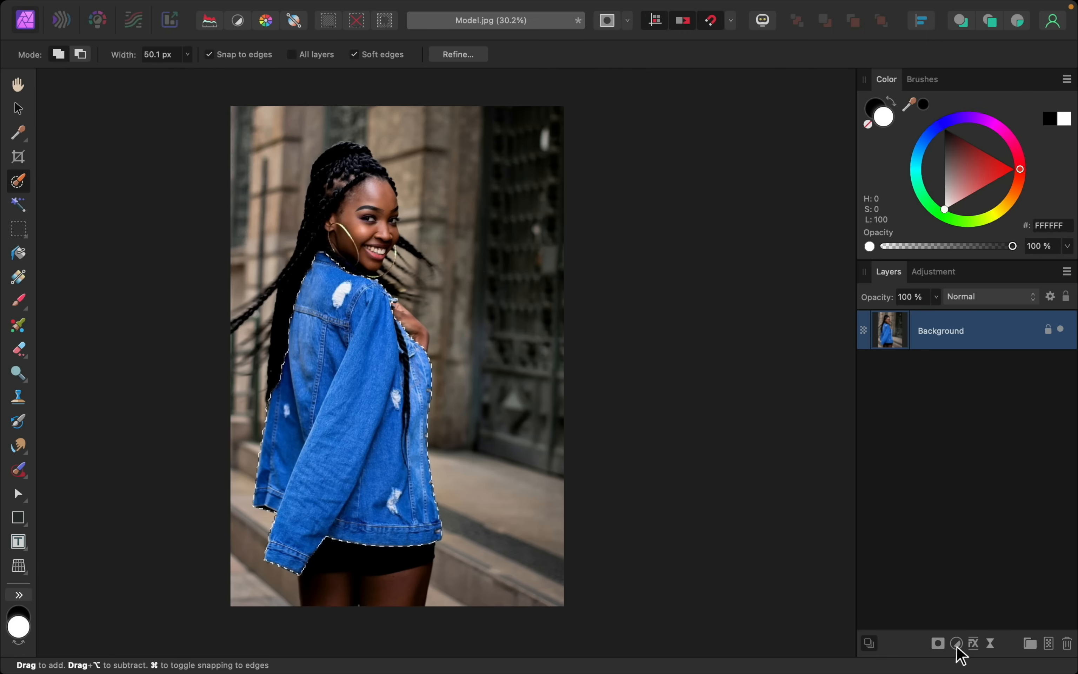
# Add an HSL adjustment layer masked to the jacket selection.
pyautogui.click(956, 642)
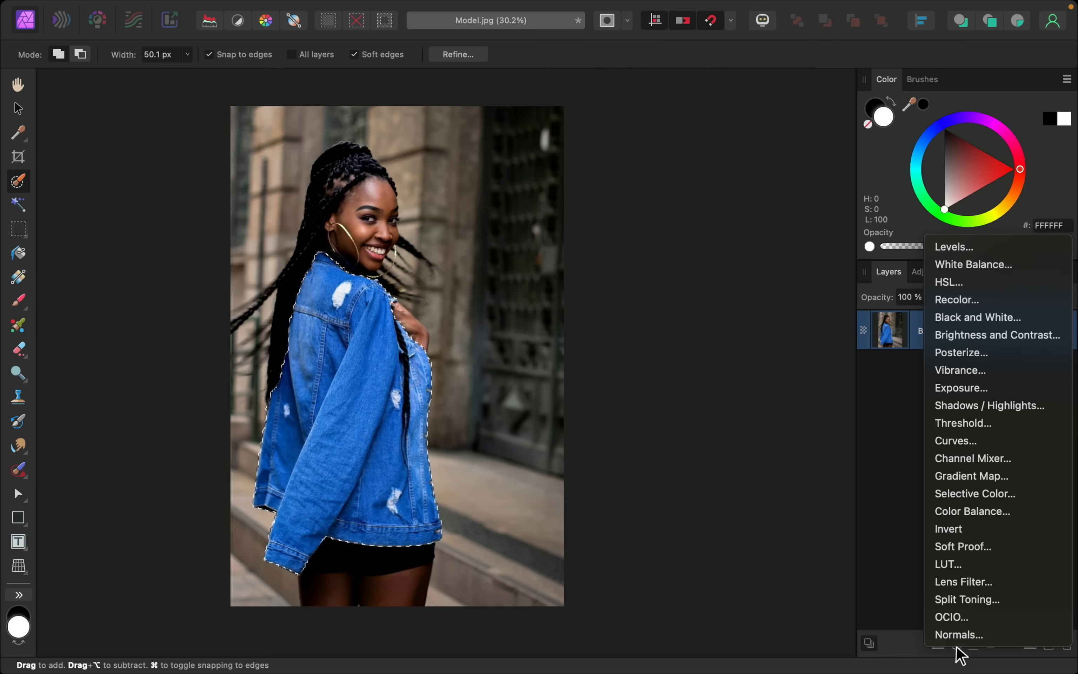
pyautogui.moveTo(992, 294)
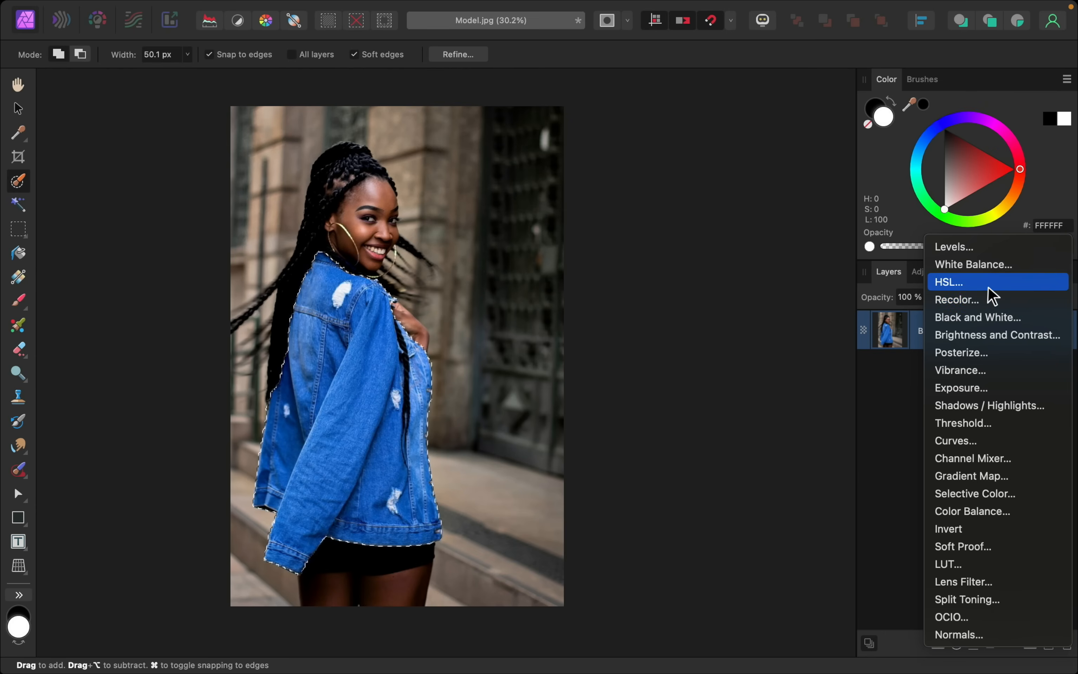
pyautogui.click(951, 281)
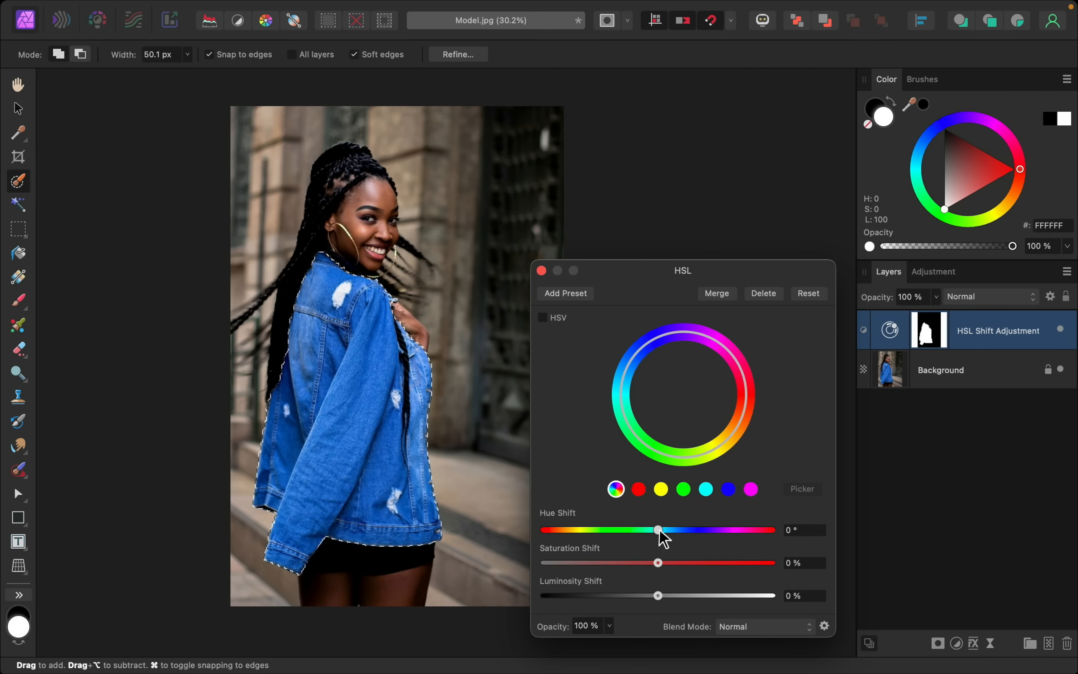
# Shift the jacket's hue to -143.8° and saturation to -52% for a muted red, then close HSL.
pyautogui.moveTo(655, 529); pyautogui.dragTo(659, 530)
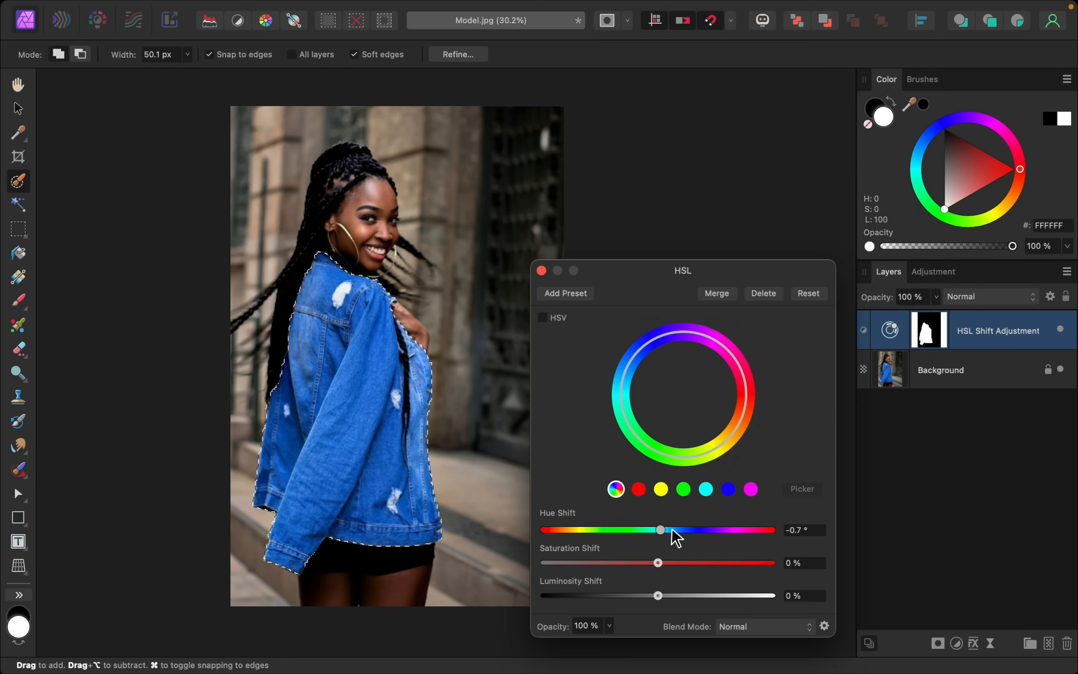
pyautogui.moveTo(658, 529); pyautogui.dragTo(616, 529)
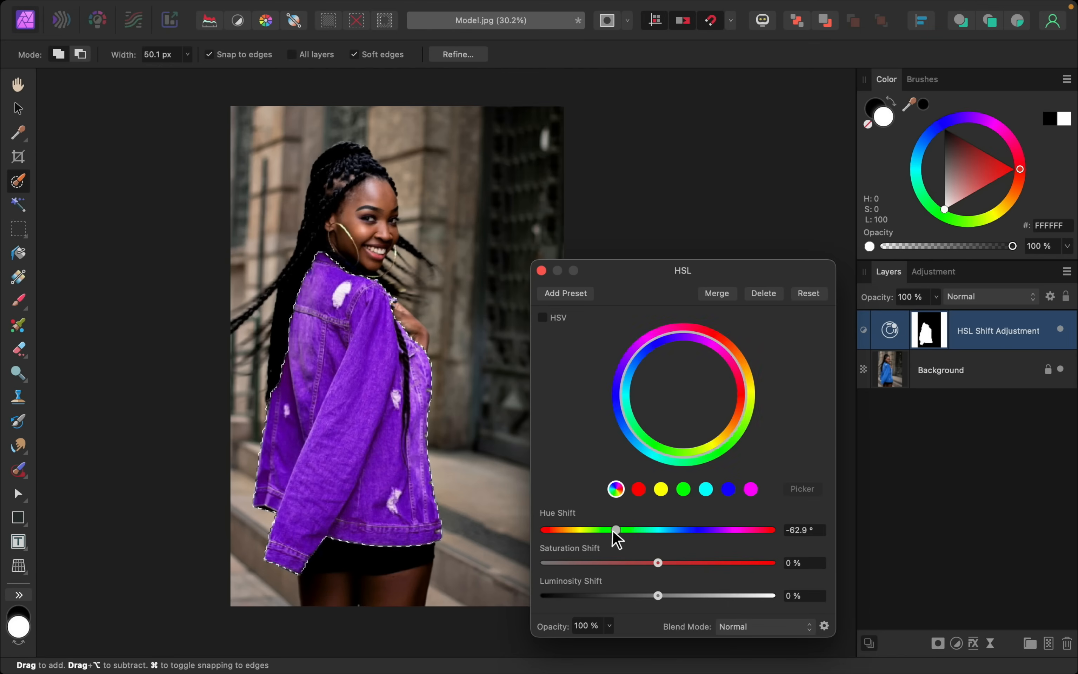
pyautogui.moveTo(616, 530); pyautogui.dragTo(560, 529)
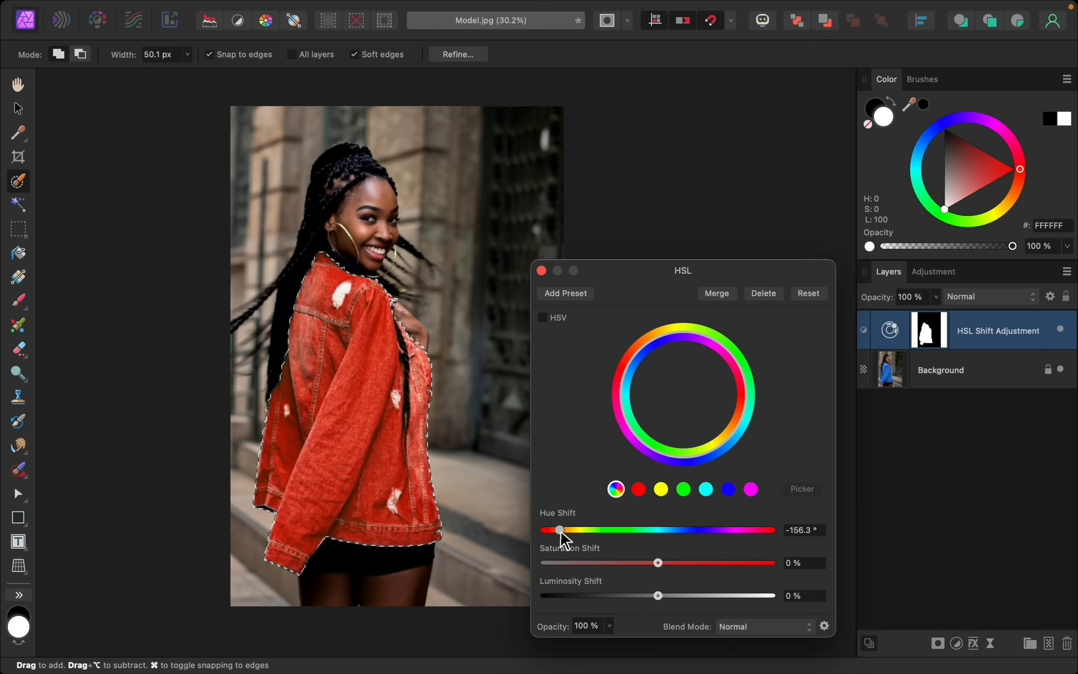
pyautogui.moveTo(558, 529); pyautogui.dragTo(566, 529)
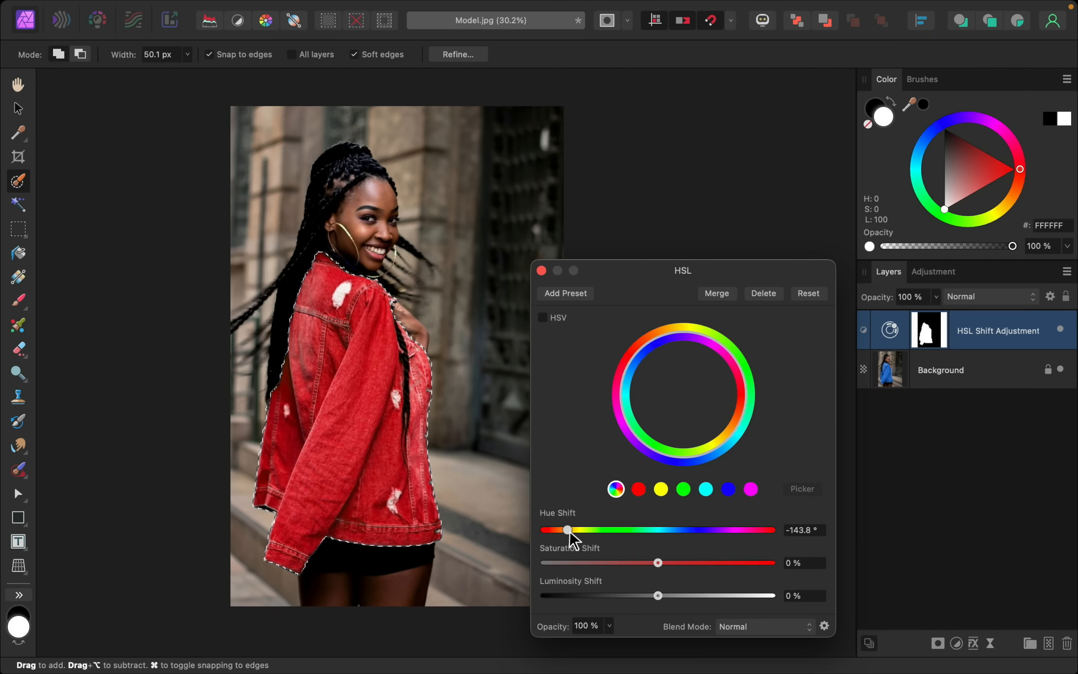
pyautogui.moveTo(658, 563); pyautogui.dragTo(624, 562)
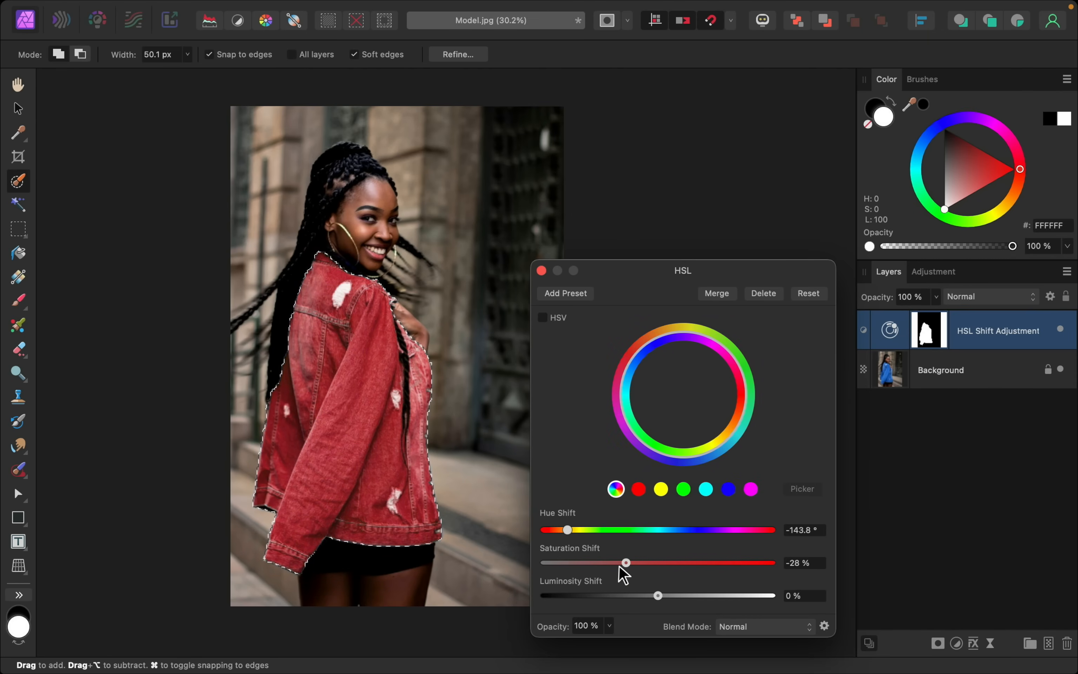
pyautogui.moveTo(625, 562); pyautogui.dragTo(600, 562)
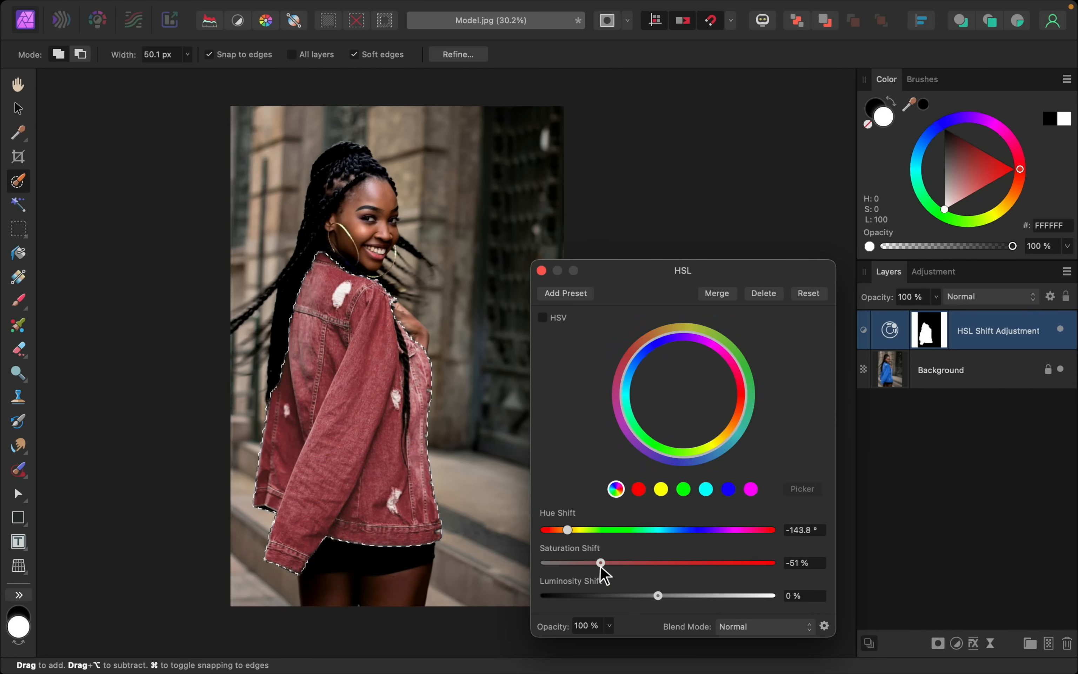
pyautogui.moveTo(601, 562); pyautogui.dragTo(598, 562)
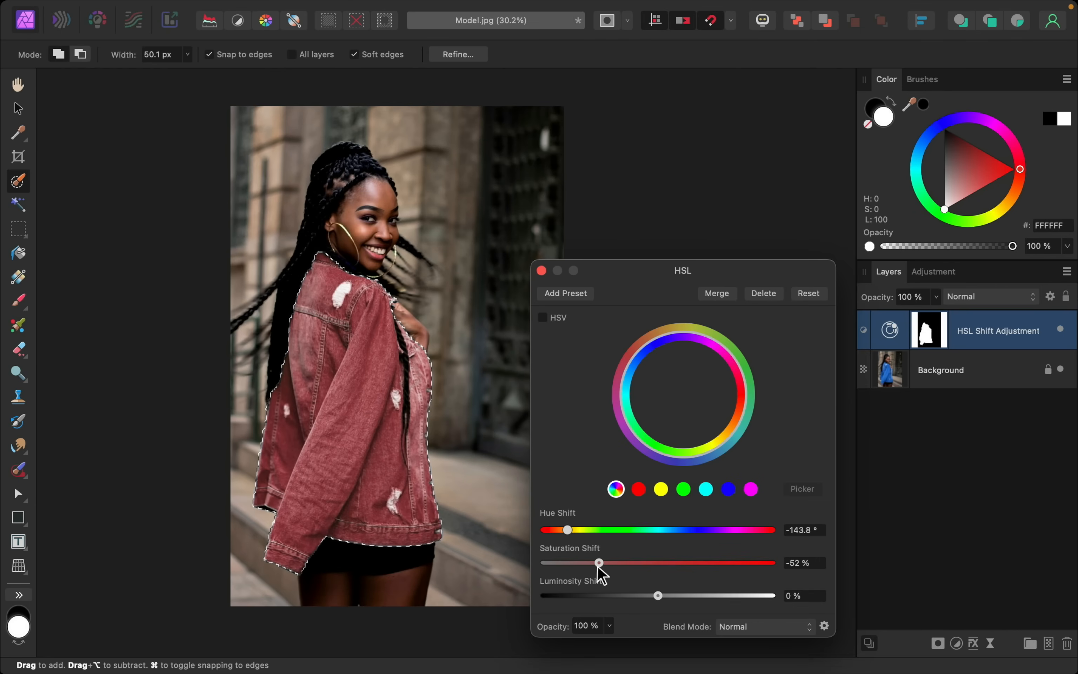
pyautogui.click(541, 270)
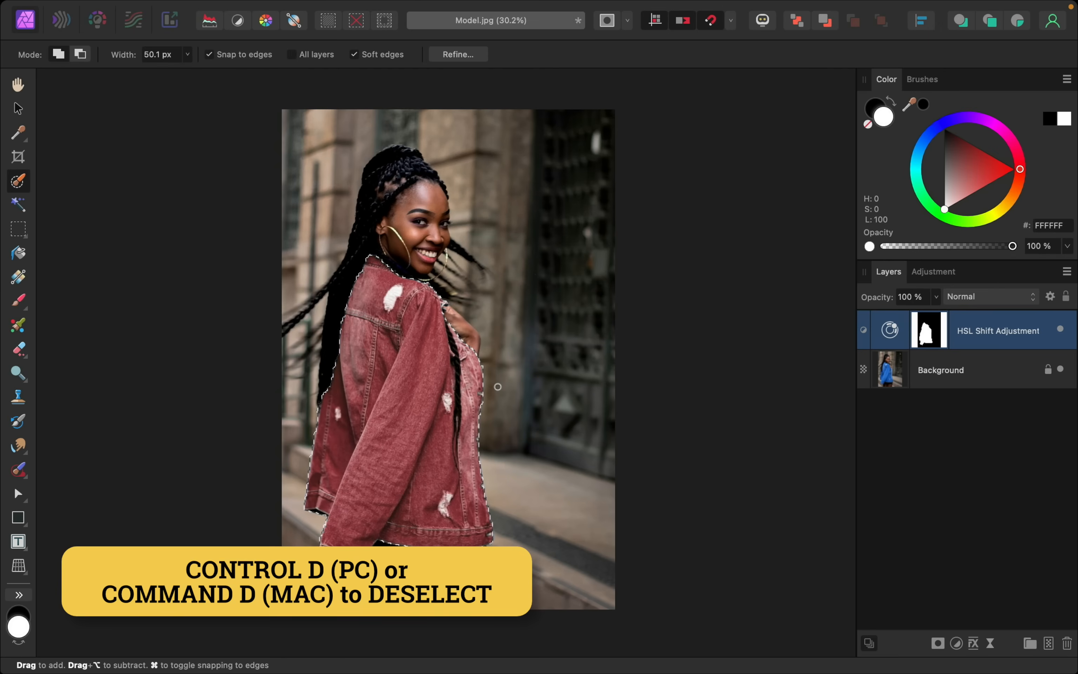
# Deselect the jacket and add a new empty pixel layer above the HSL adjustment.
pyautogui.press('cmd+d')
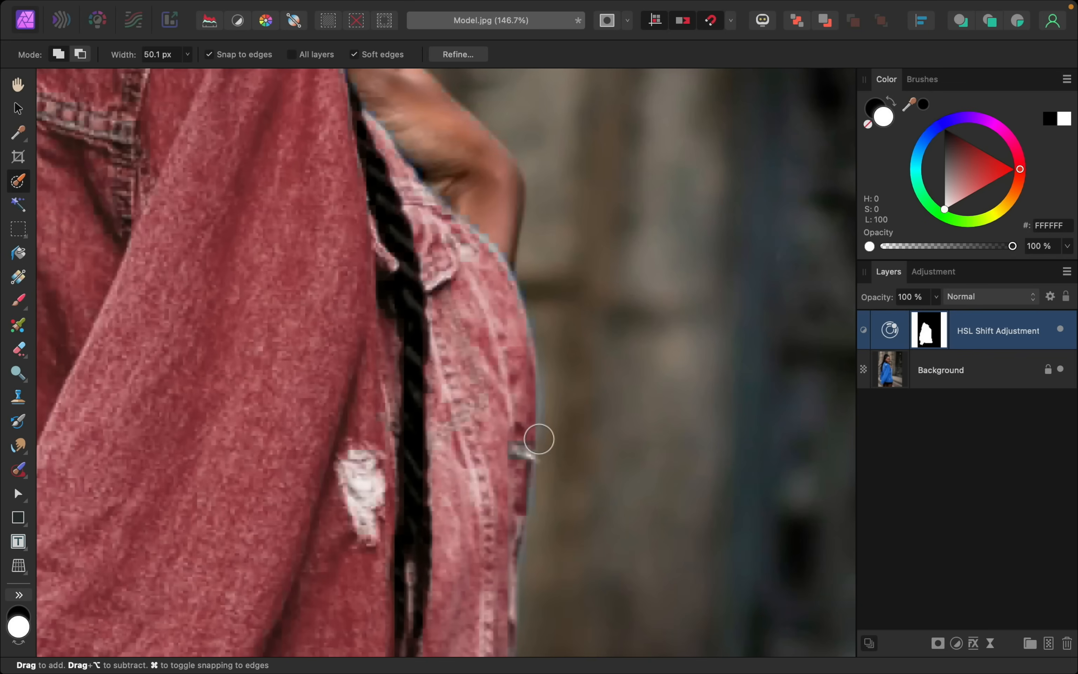
pyautogui.moveTo(387, 145)
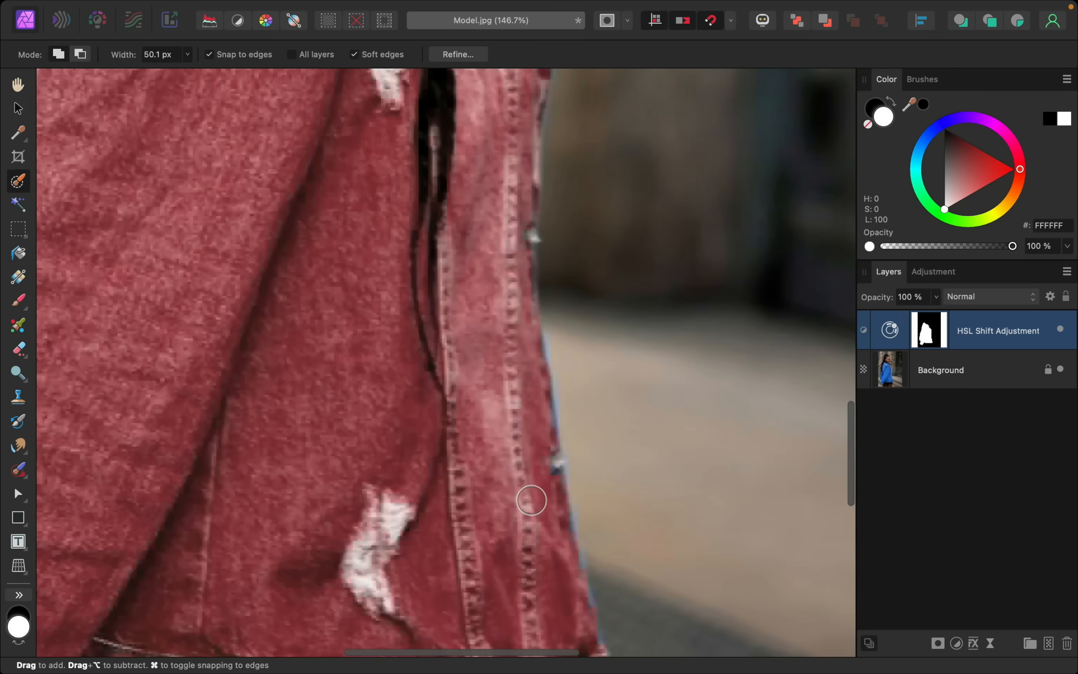
pyautogui.scroll(-3)
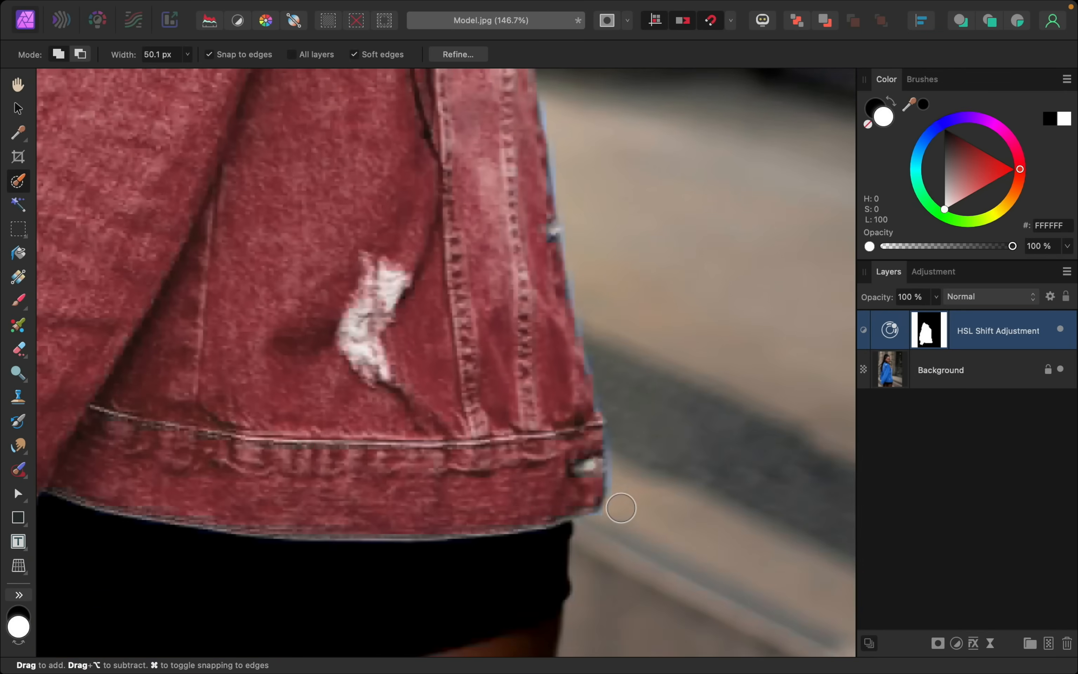
pyautogui.moveTo(626, 493)
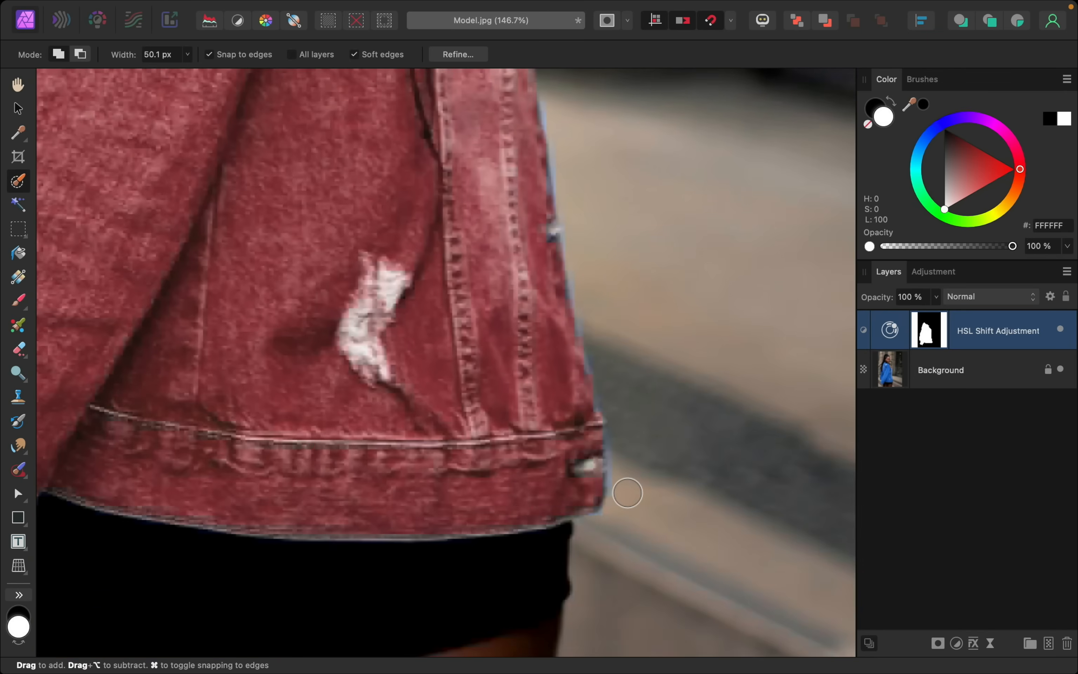
pyautogui.moveTo(681, 500)
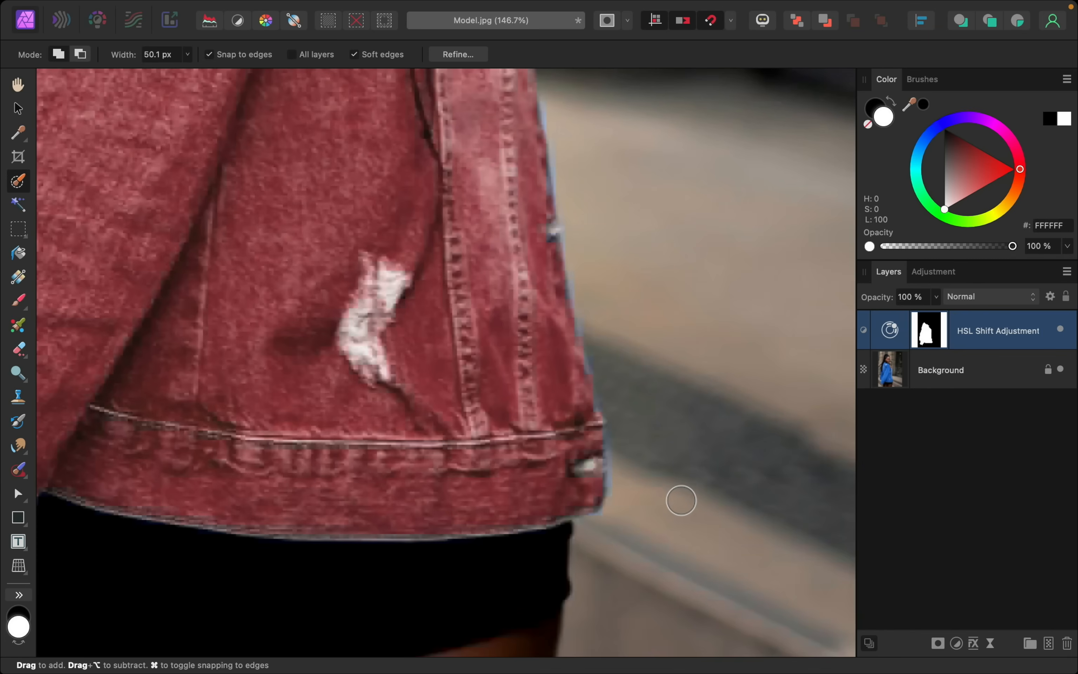
pyautogui.click(1050, 643)
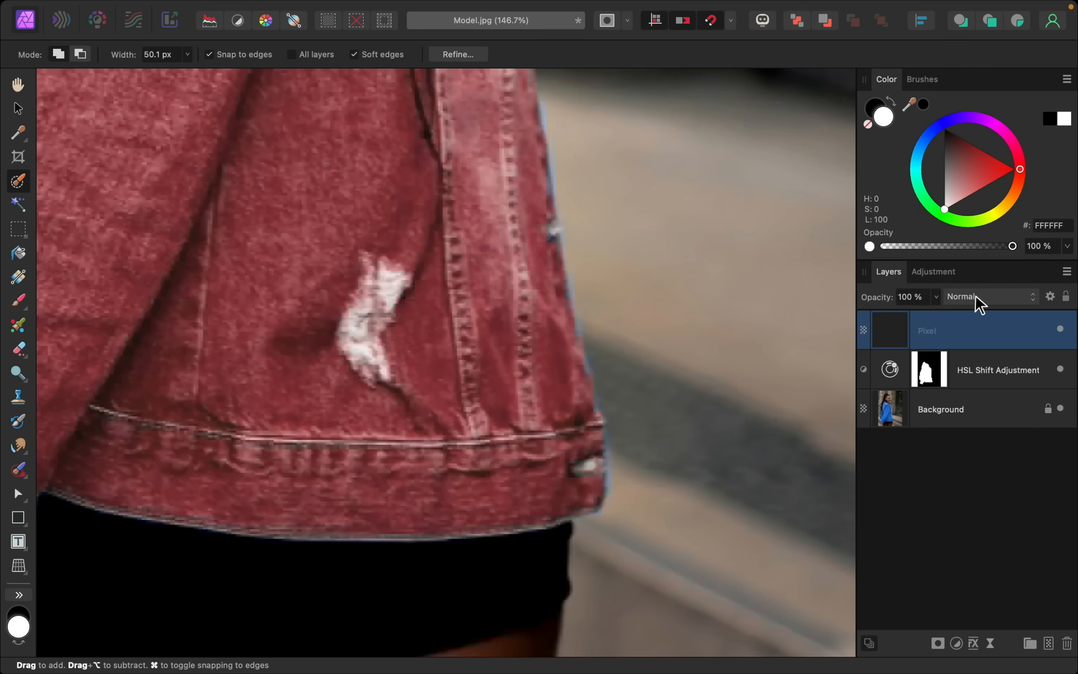
# Set the pixel layer's blend mode to Color and switch to the Paint Brush.
pyautogui.click(983, 296)
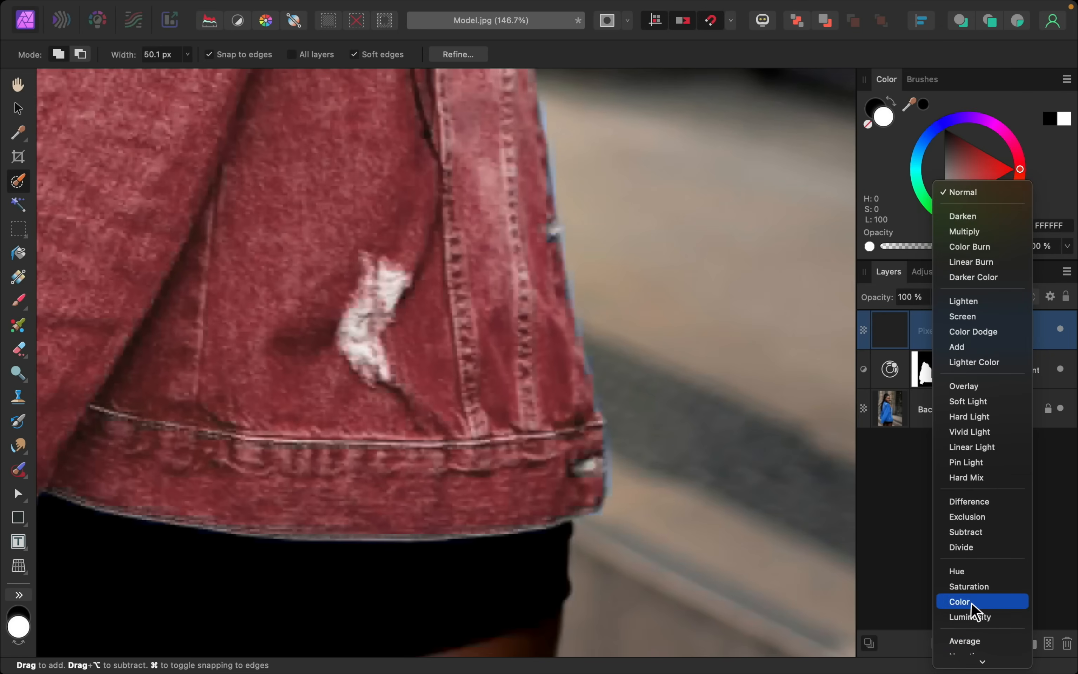
pyautogui.click(960, 601)
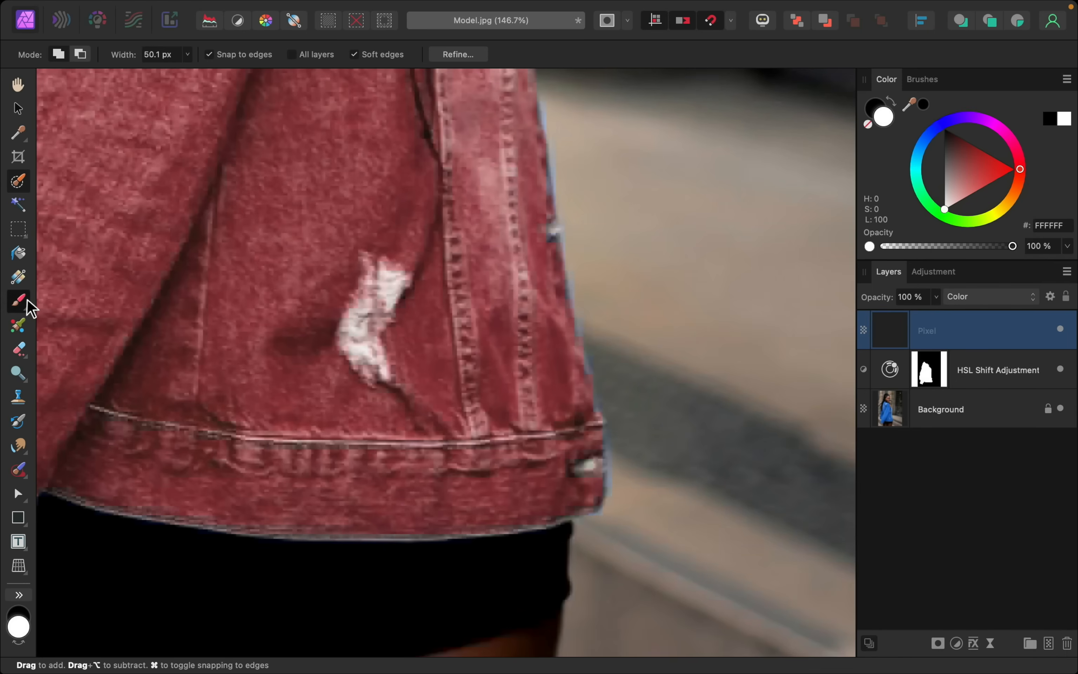
pyautogui.click(19, 300)
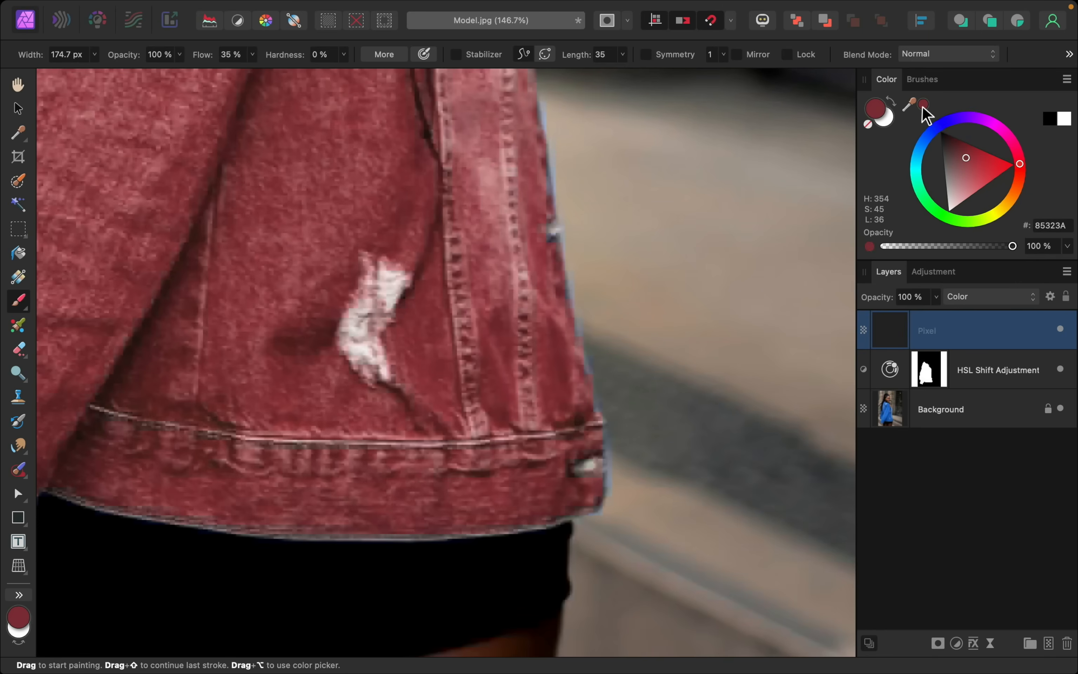
pyautogui.moveTo(583, 424)
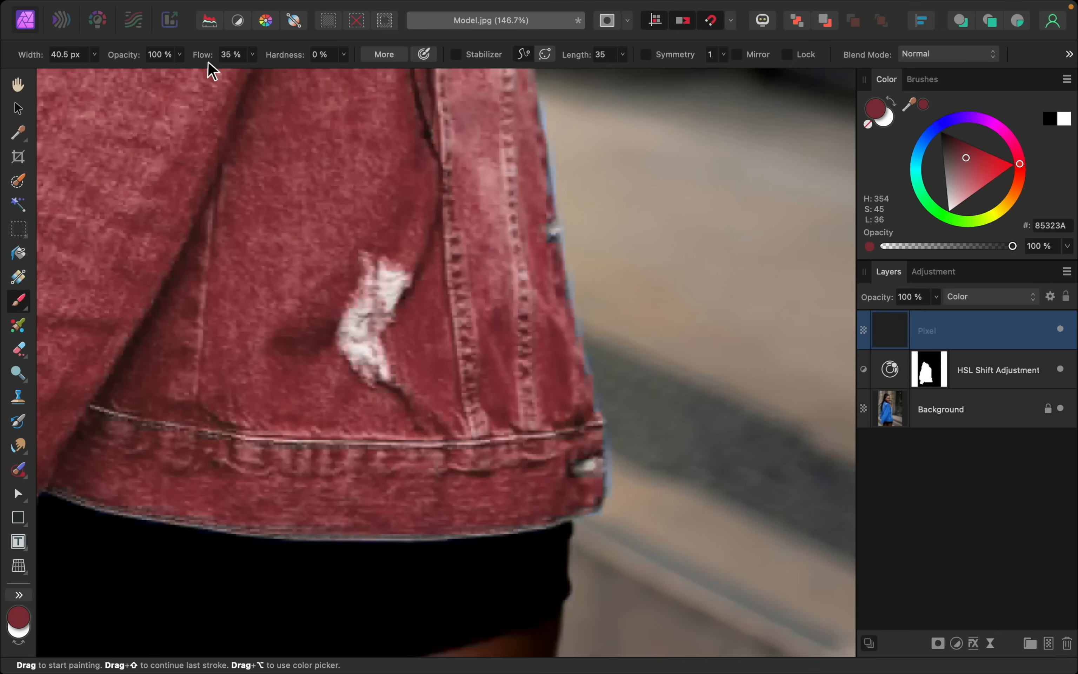
pyautogui.moveTo(329, 72)
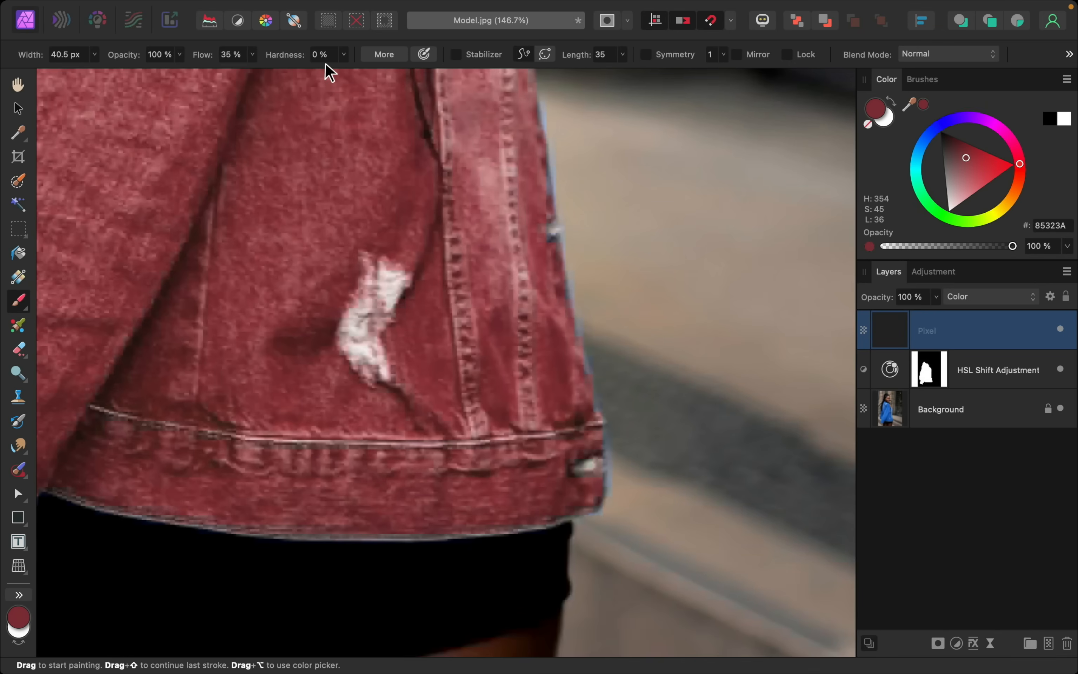
pyautogui.moveTo(590, 463)
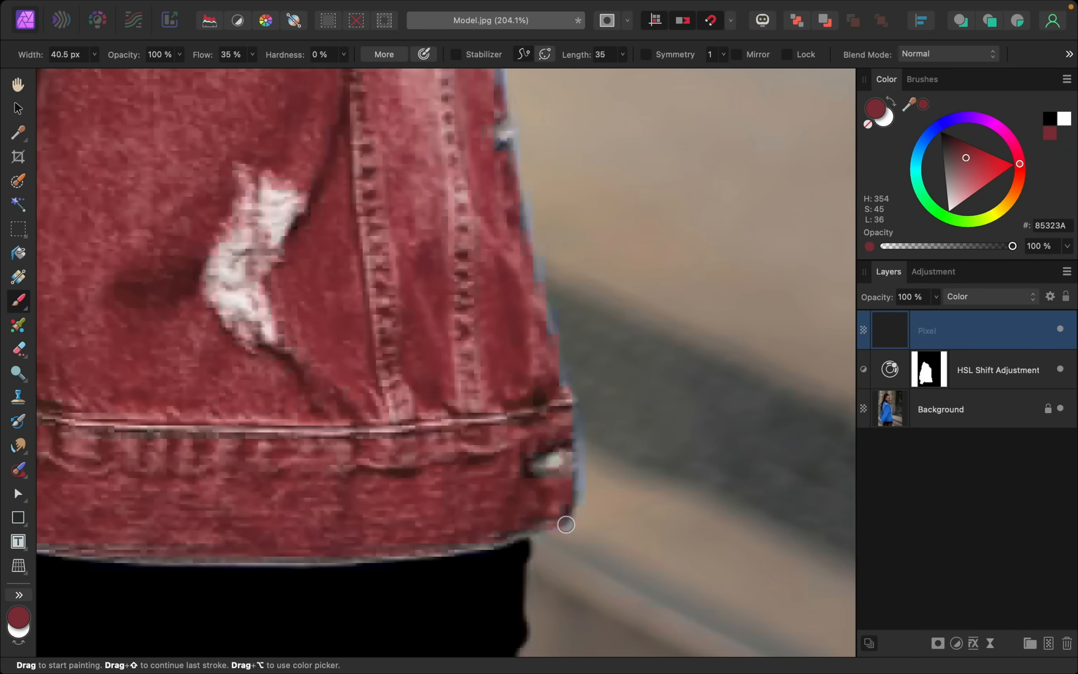
# Paint dusty red over the blue fringe along the jacket hem, left edge and sleeve cuff.
pyautogui.moveTo(566, 524); pyautogui.dragTo(565, 409)
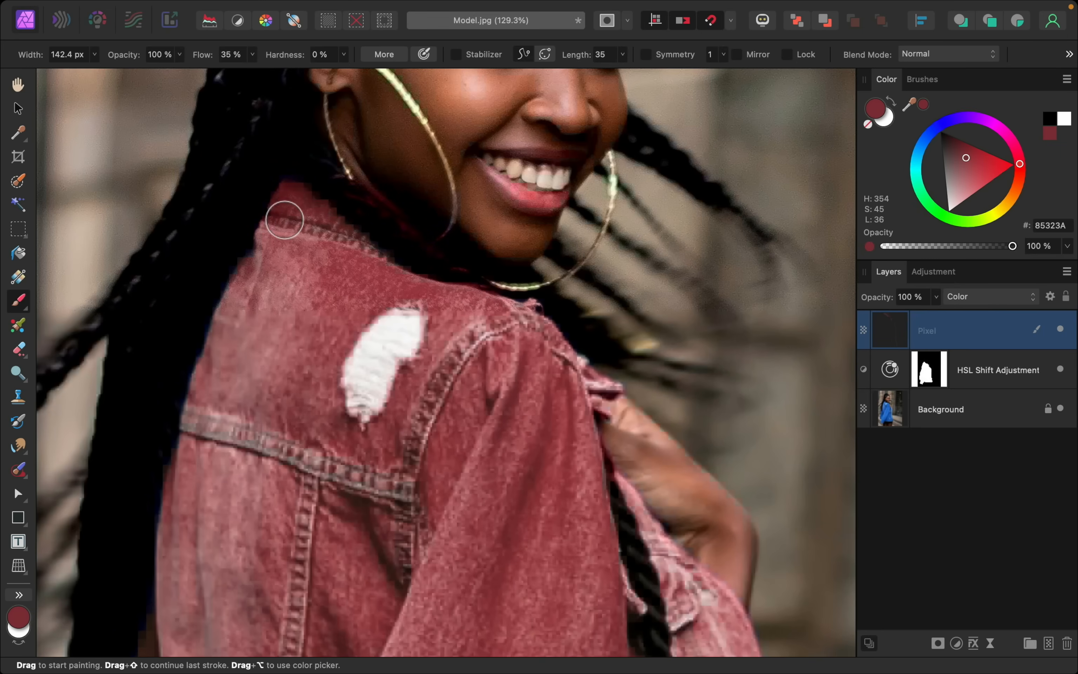
pyautogui.moveTo(392, 219)
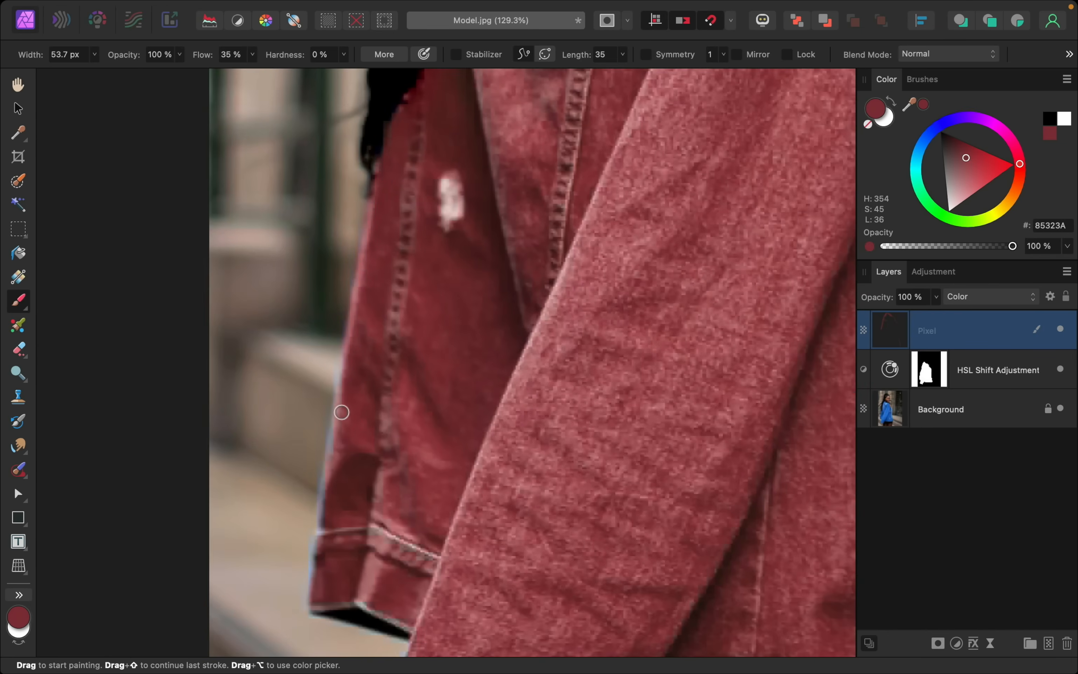
pyautogui.moveTo(341, 412); pyautogui.dragTo(314, 575)
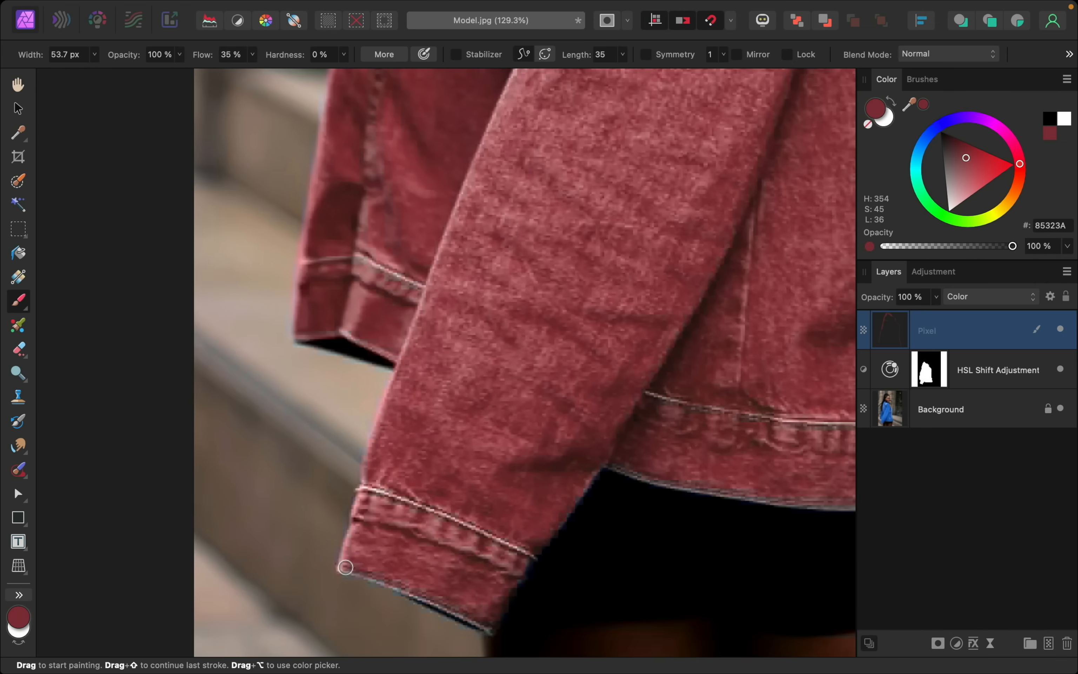
pyautogui.moveTo(346, 567); pyautogui.dragTo(527, 558)
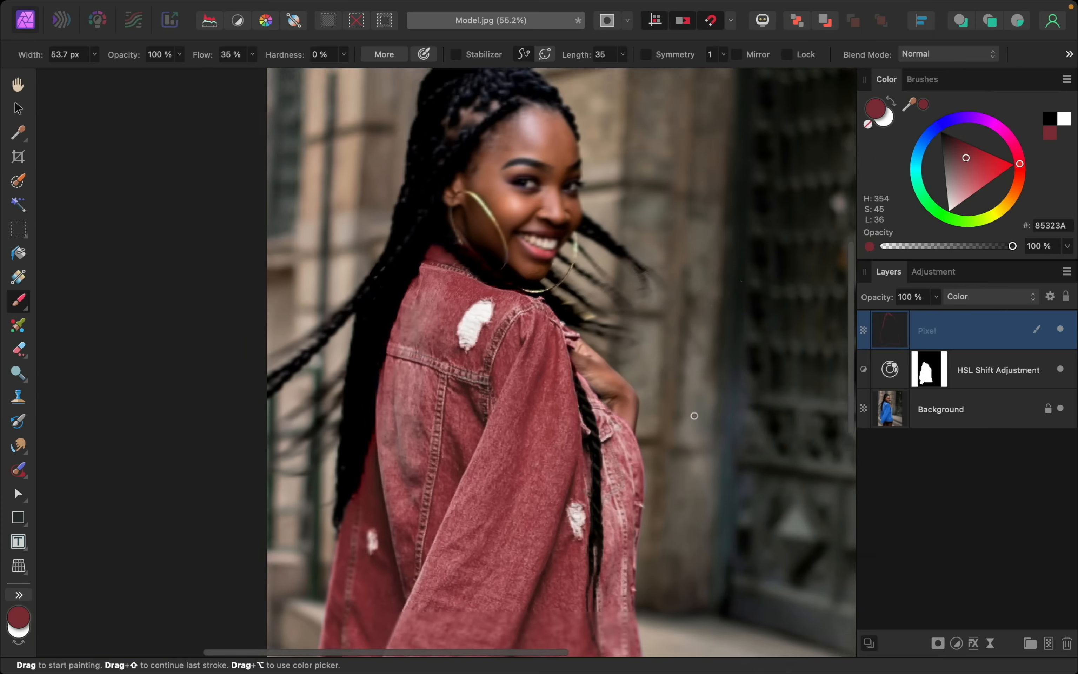
# Zoom out to fit the whole photo before reopening the jacket's HSL settings.
pyautogui.scroll(-3)
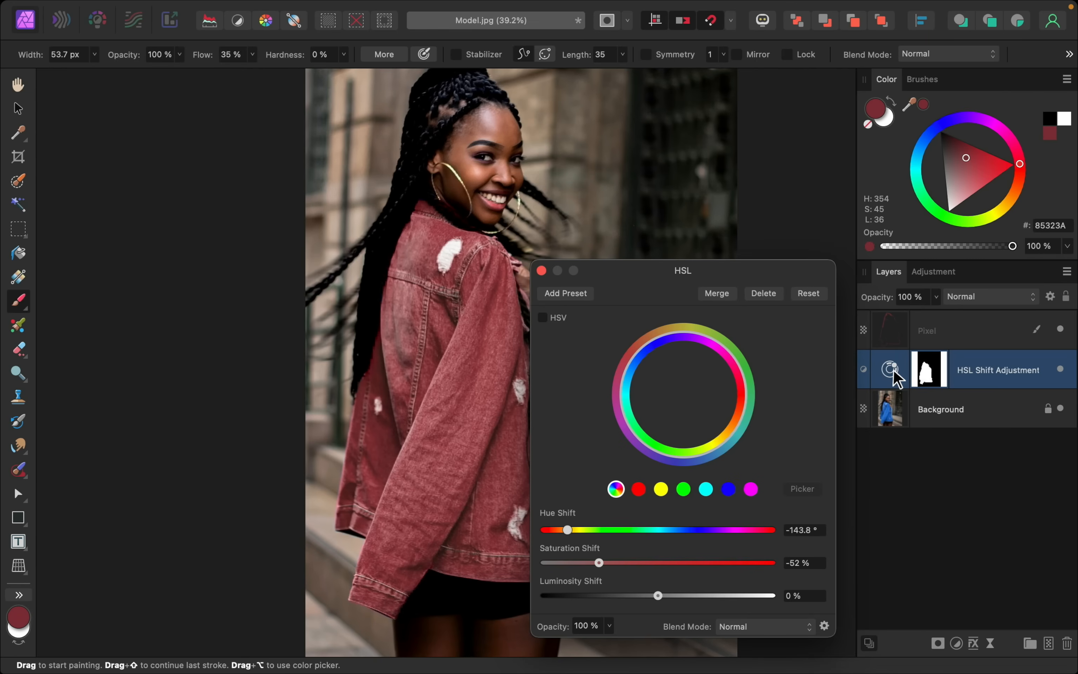
# Shift the jacket's hue to 81° and saturation to -83% for a muted green, then close HSL.
pyautogui.moveTo(566, 529); pyautogui.dragTo(676, 529)
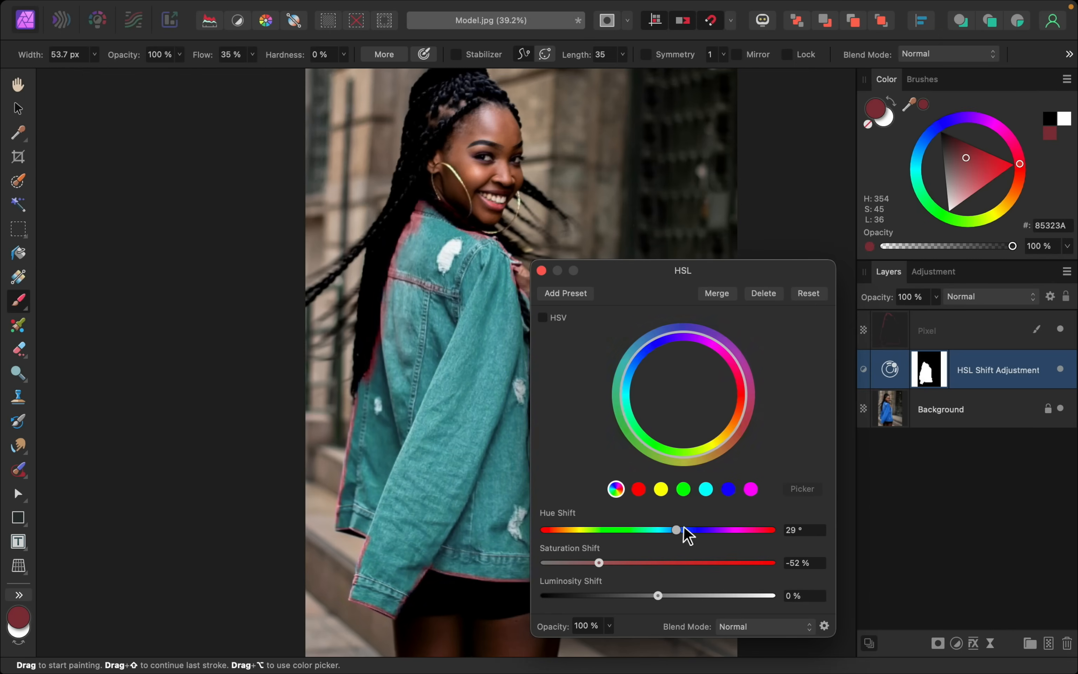
pyautogui.moveTo(675, 529); pyautogui.dragTo(708, 529)
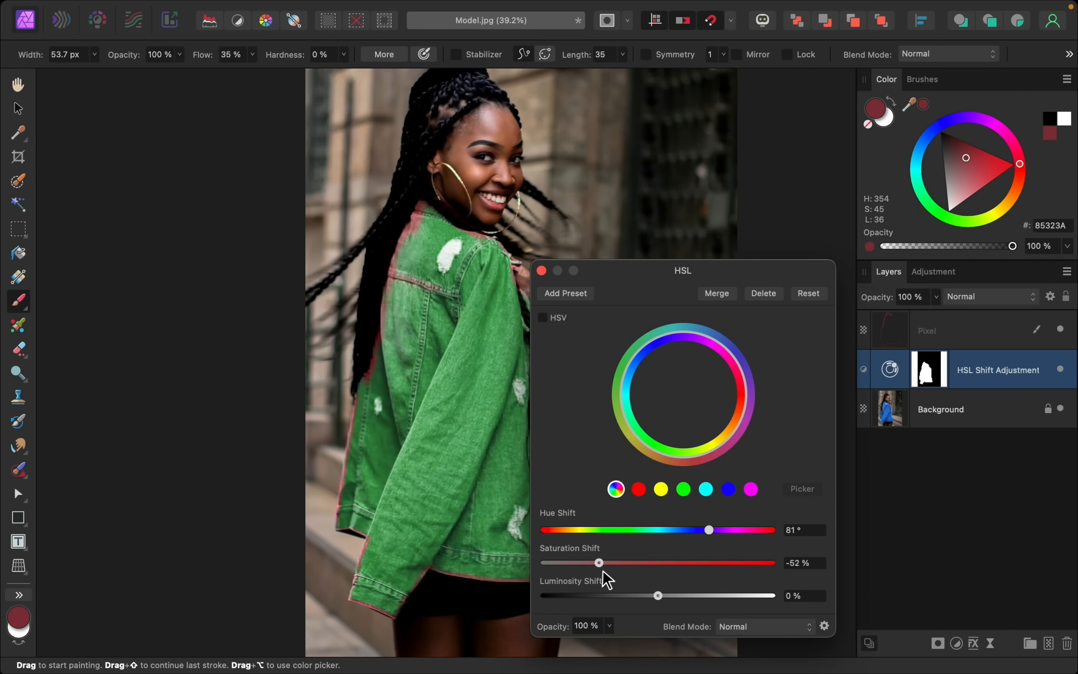
pyautogui.moveTo(597, 562); pyautogui.dragTo(563, 562)
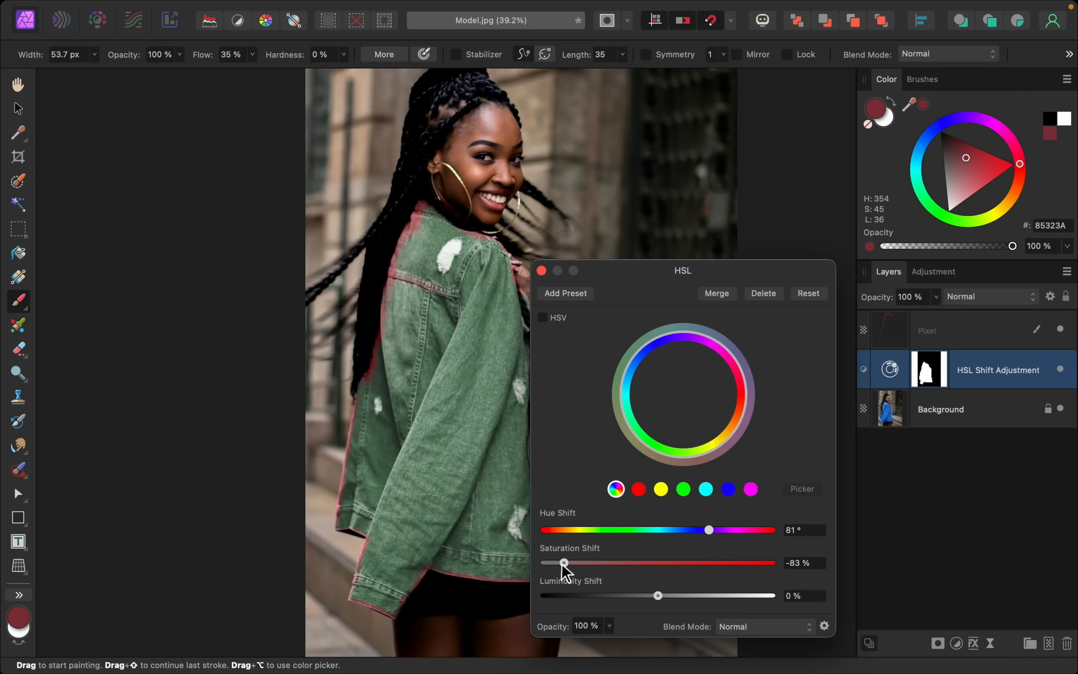
pyautogui.click(542, 270)
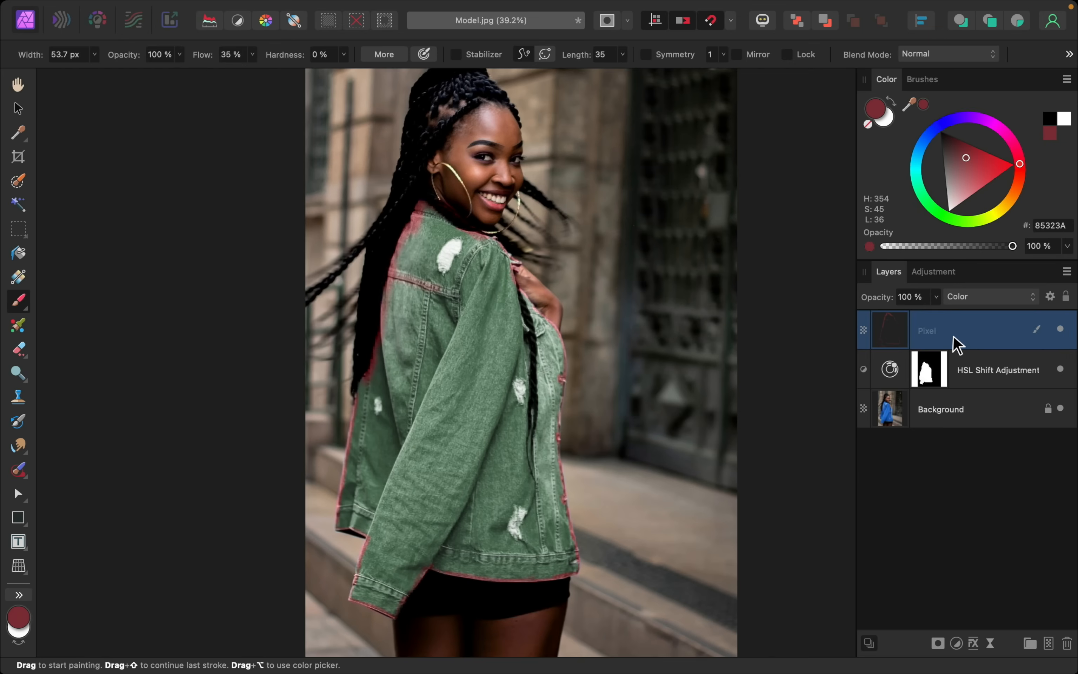
pyautogui.moveTo(979, 511)
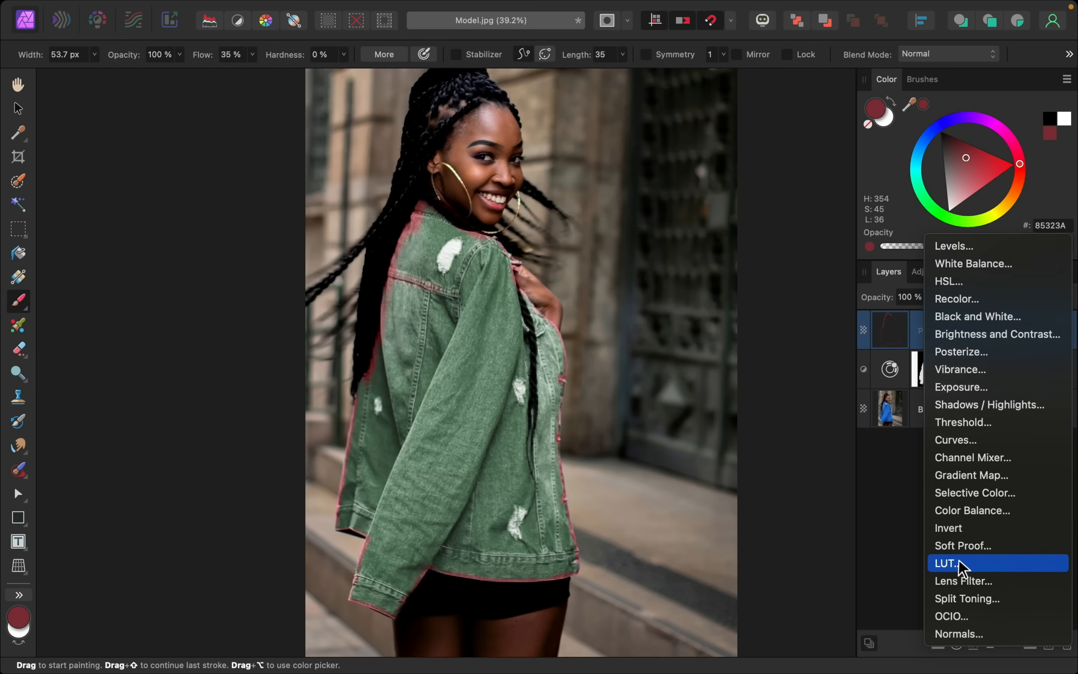
# Add an HSL adjustment on the painted layer with hue -103.3° and saturation -68%, greening the fringe.
pyautogui.click(950, 281)
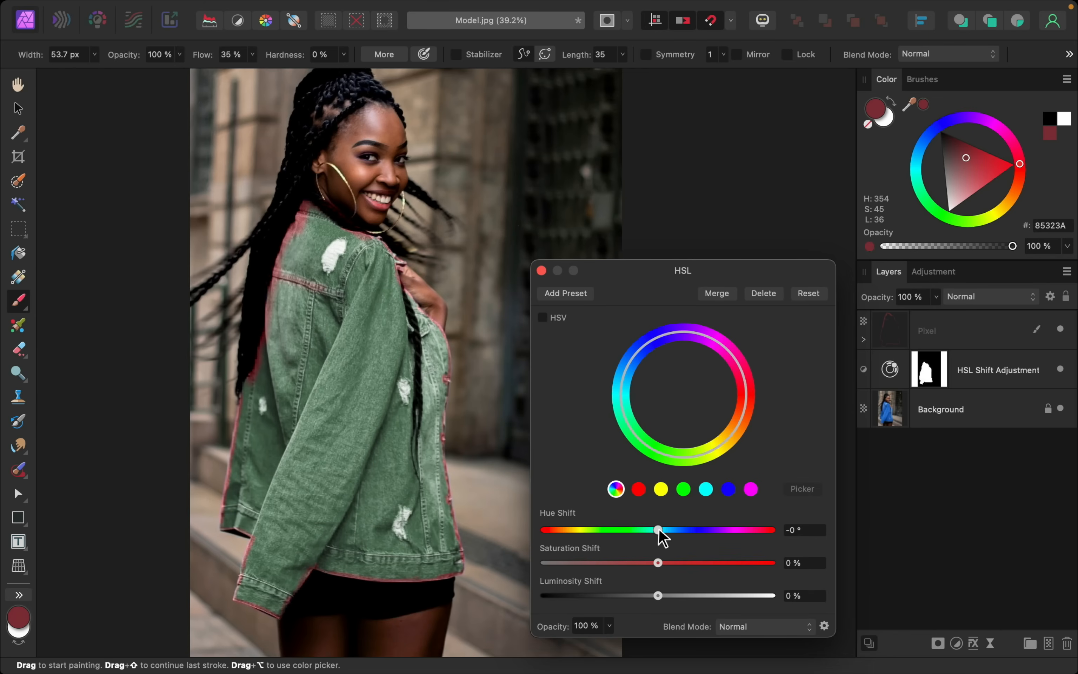
pyautogui.moveTo(656, 529); pyautogui.dragTo(605, 529)
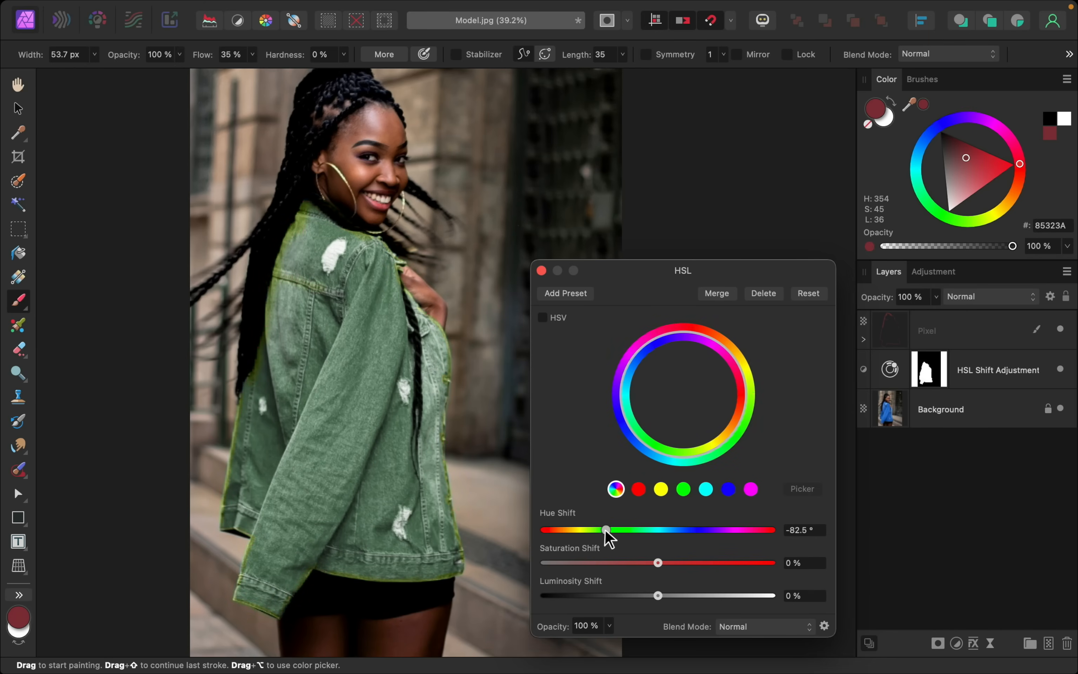
pyautogui.moveTo(604, 529); pyautogui.dragTo(593, 529)
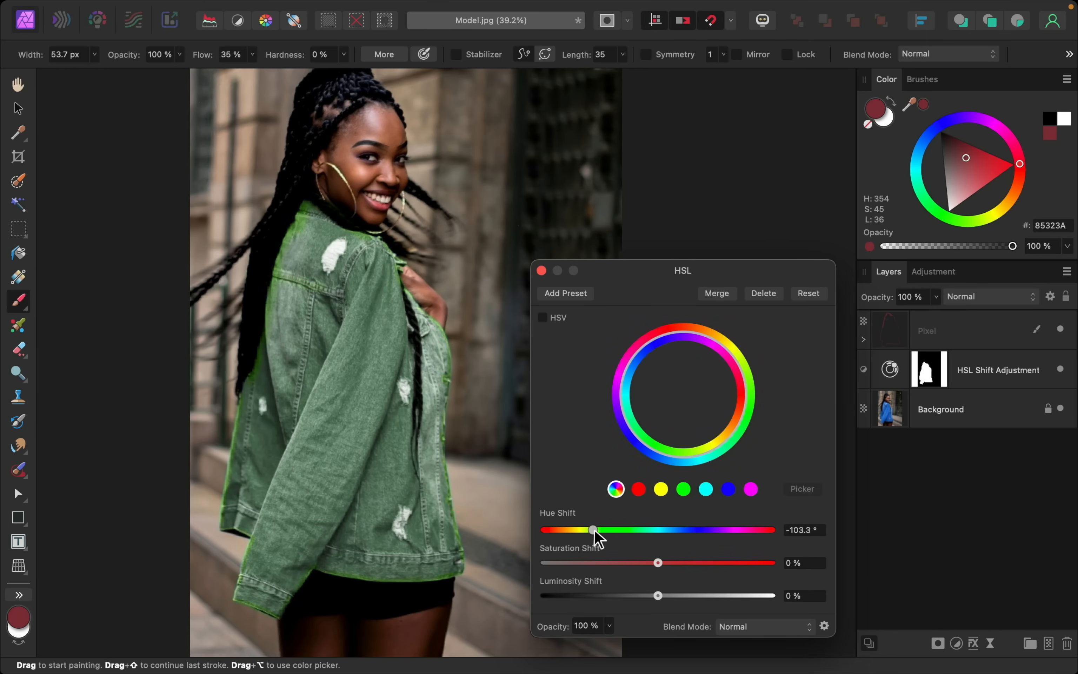
pyautogui.moveTo(656, 569)
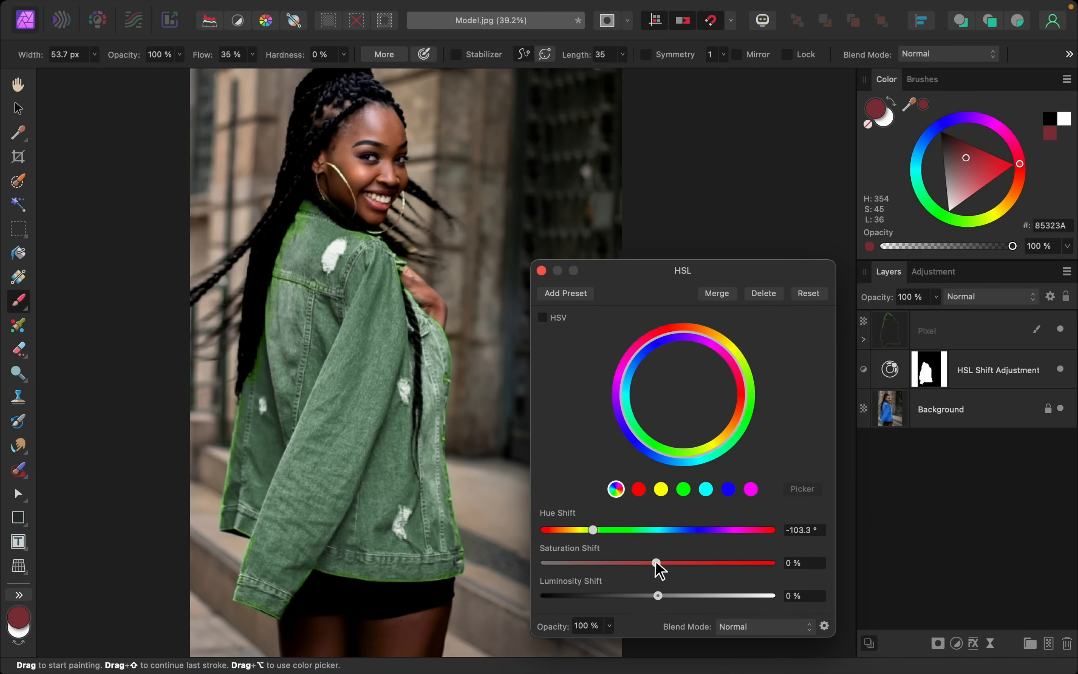
pyautogui.moveTo(655, 562); pyautogui.dragTo(589, 562)
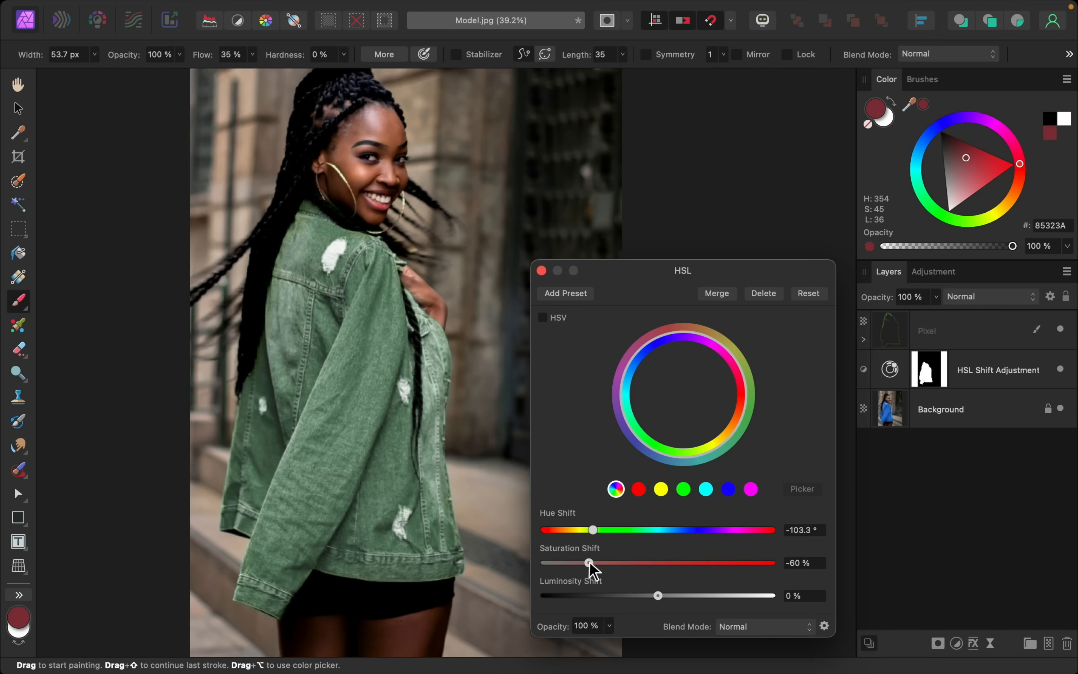
pyautogui.moveTo(589, 562); pyautogui.dragTo(579, 562)
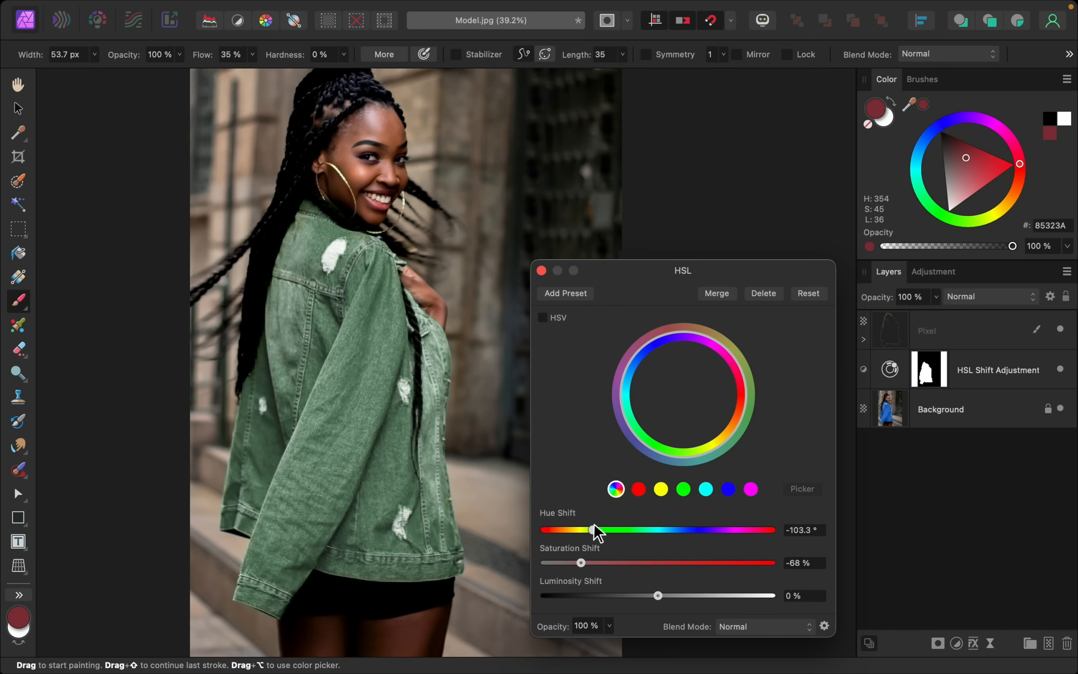
pyautogui.moveTo(595, 529); pyautogui.dragTo(589, 529)
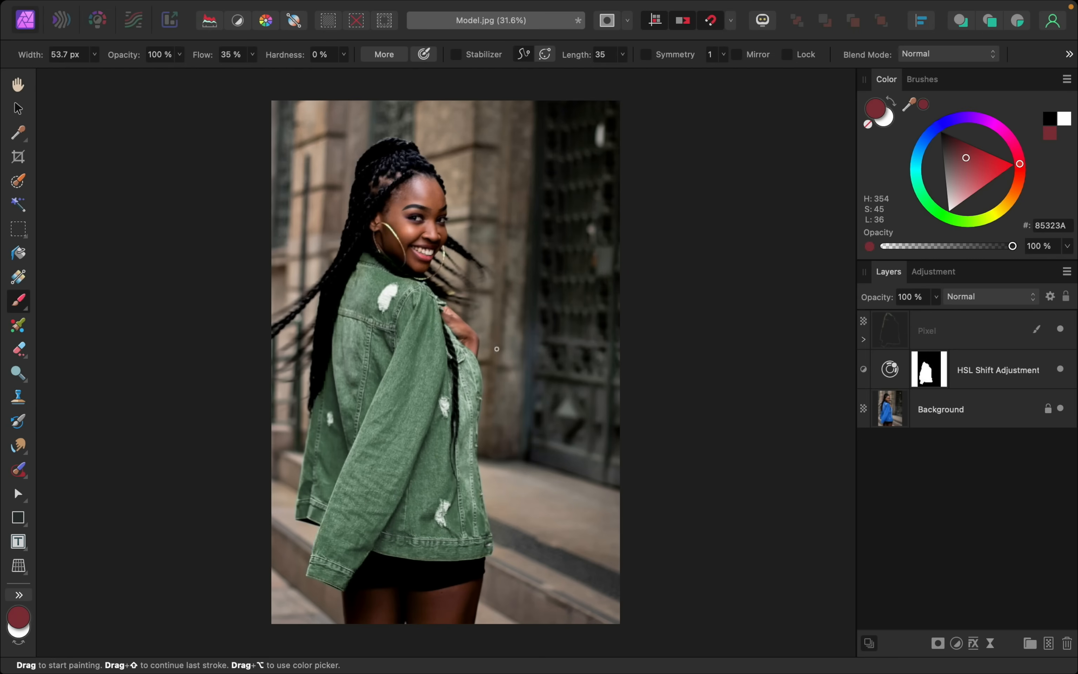
# Select the HSL Shift Adjustment layer together with the painted Pixel layer.
pyautogui.click(997, 370)
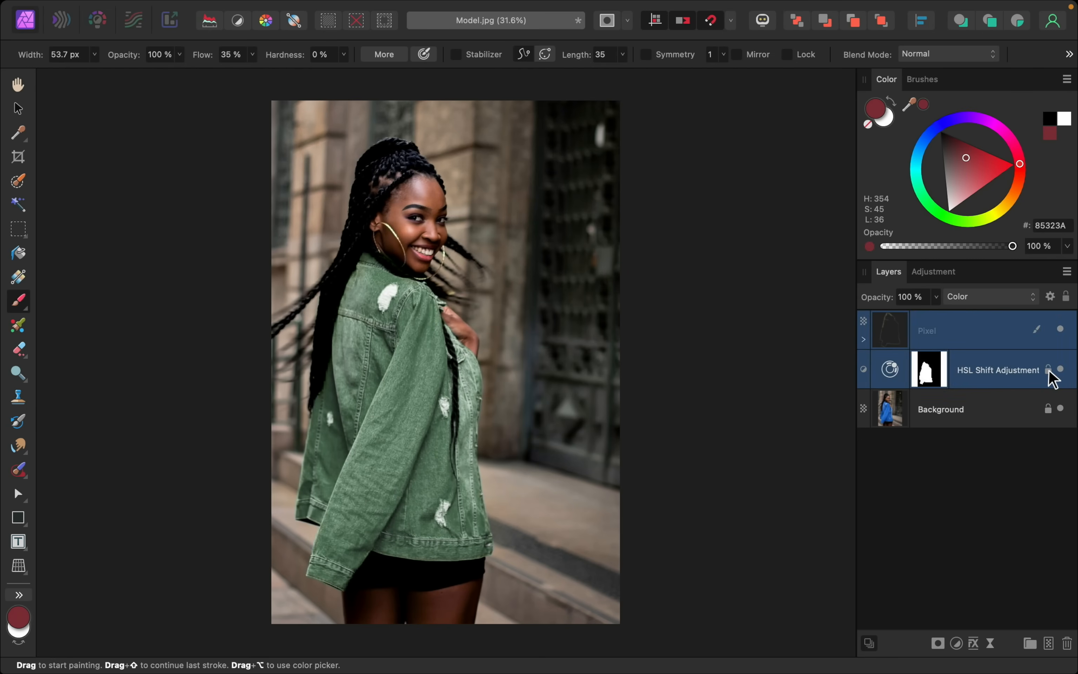